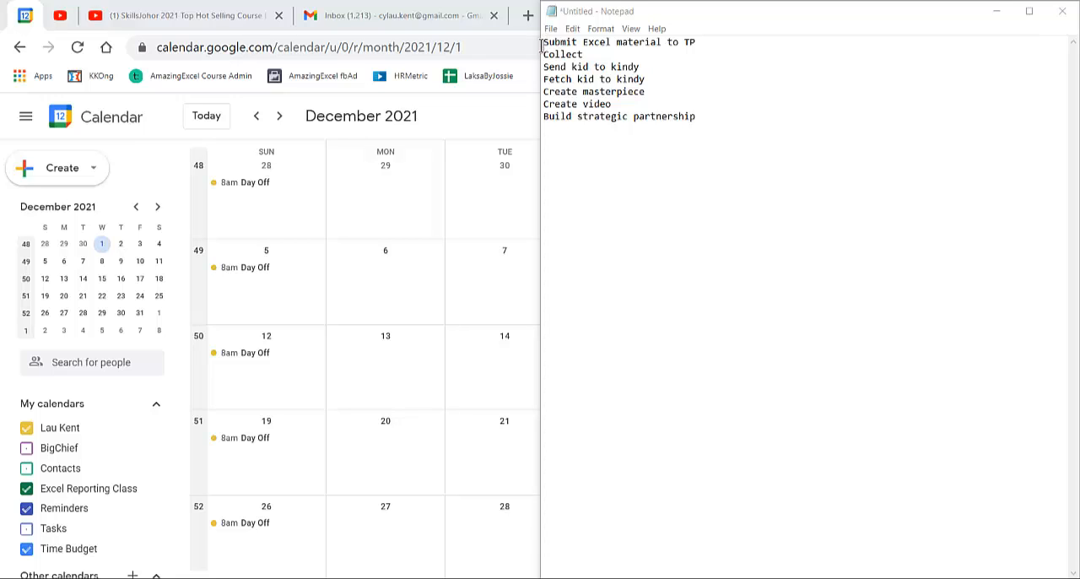
- Switch to Day view and jump to today, October 12, 2021, scrolled to the morning hours
{"action": "key", "text": "ctrl+a"}
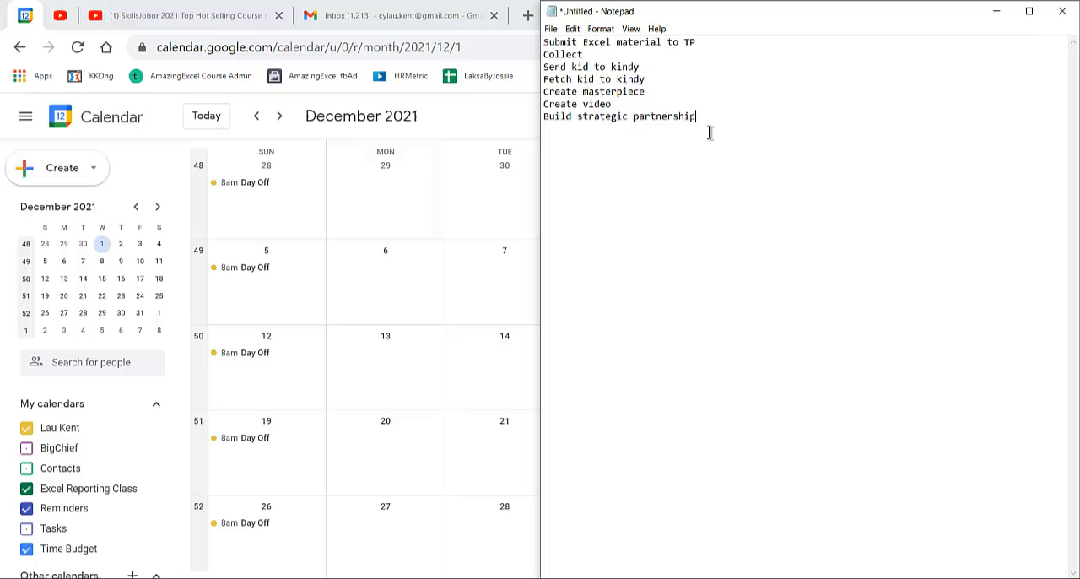
{"action": "mouse_move", "coordinate": [510, 118]}
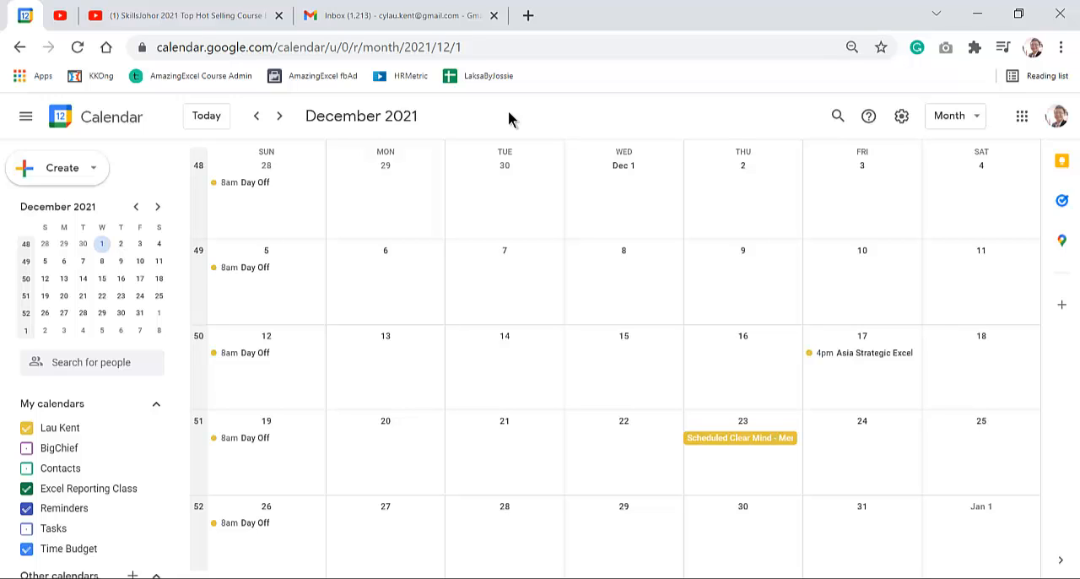
{"action": "mouse_move", "coordinate": [526, 148]}
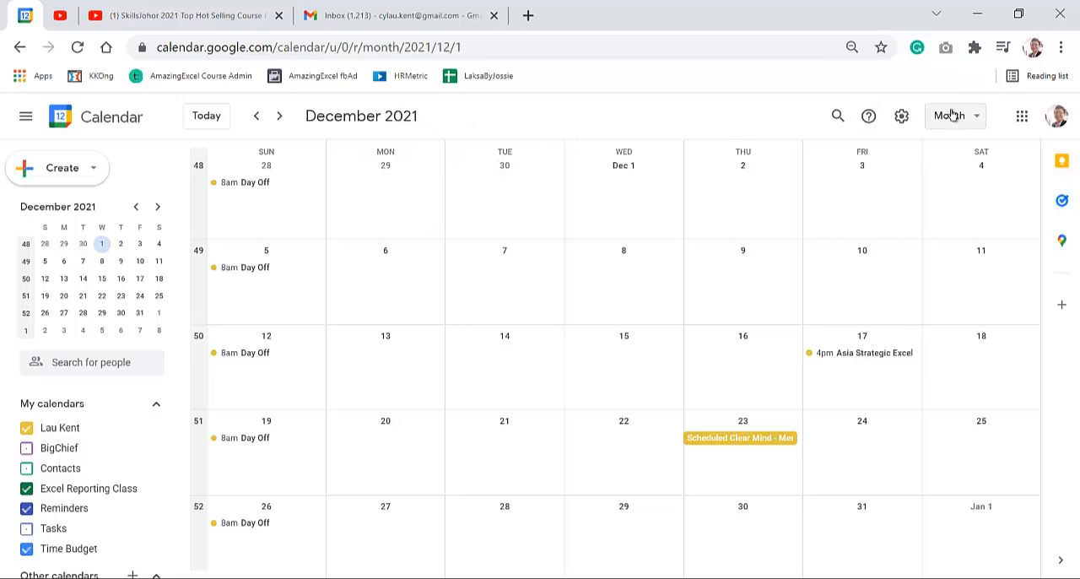
{"action": "left_click", "coordinate": [952, 115]}
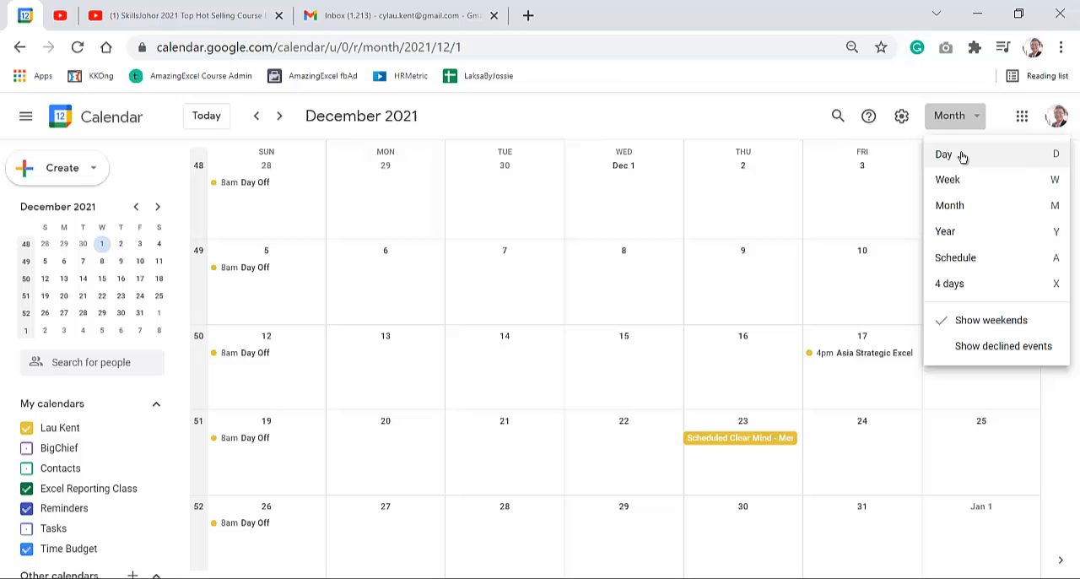
{"action": "mouse_move", "coordinate": [948, 206]}
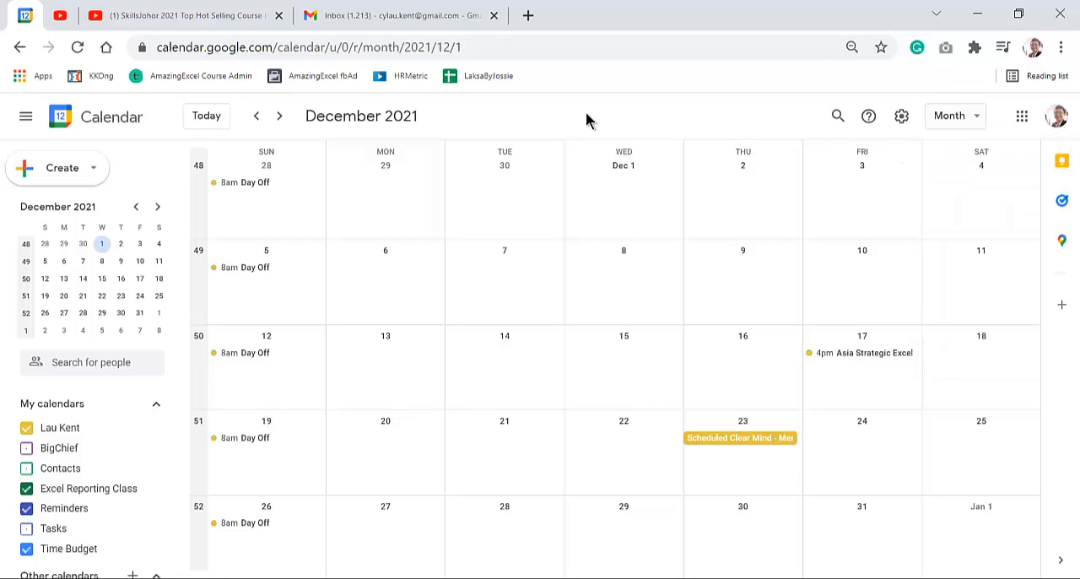
{"action": "key", "text": "1"}
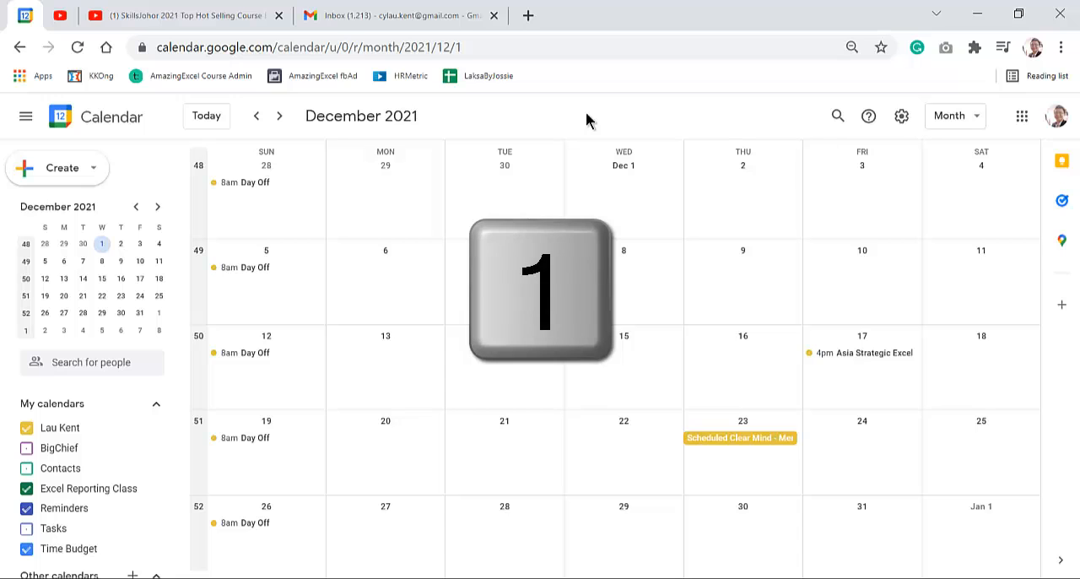
{"action": "left_click", "coordinate": [624, 166]}
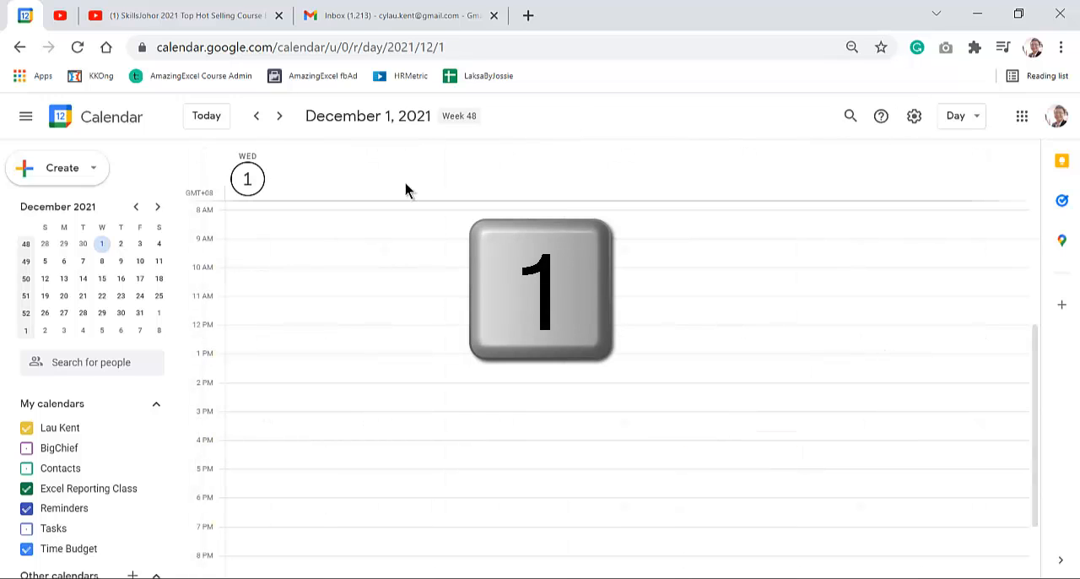
{"action": "mouse_move", "coordinate": [257, 221]}
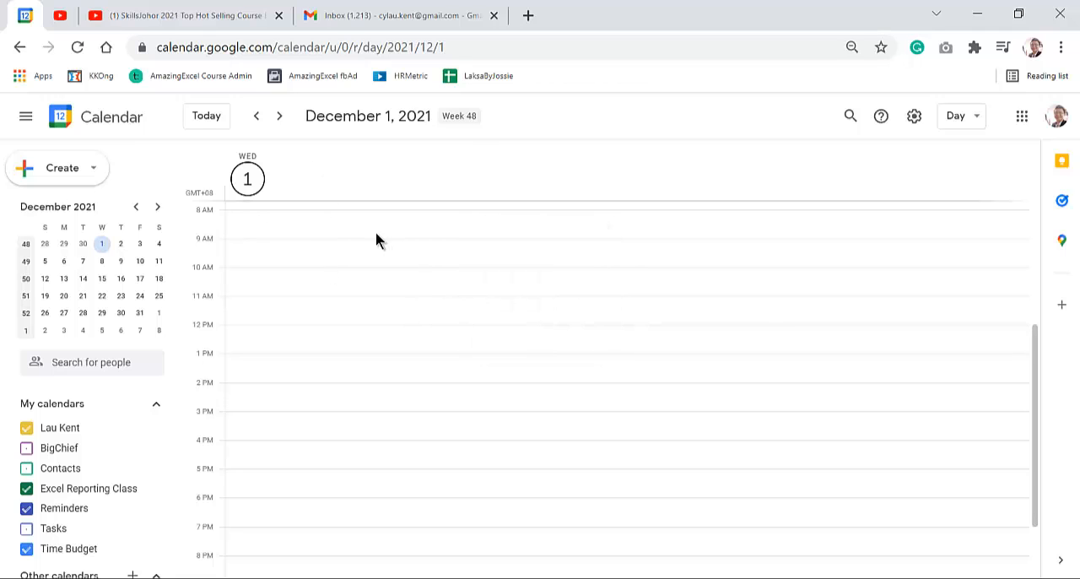
{"action": "key", "text": "t"}
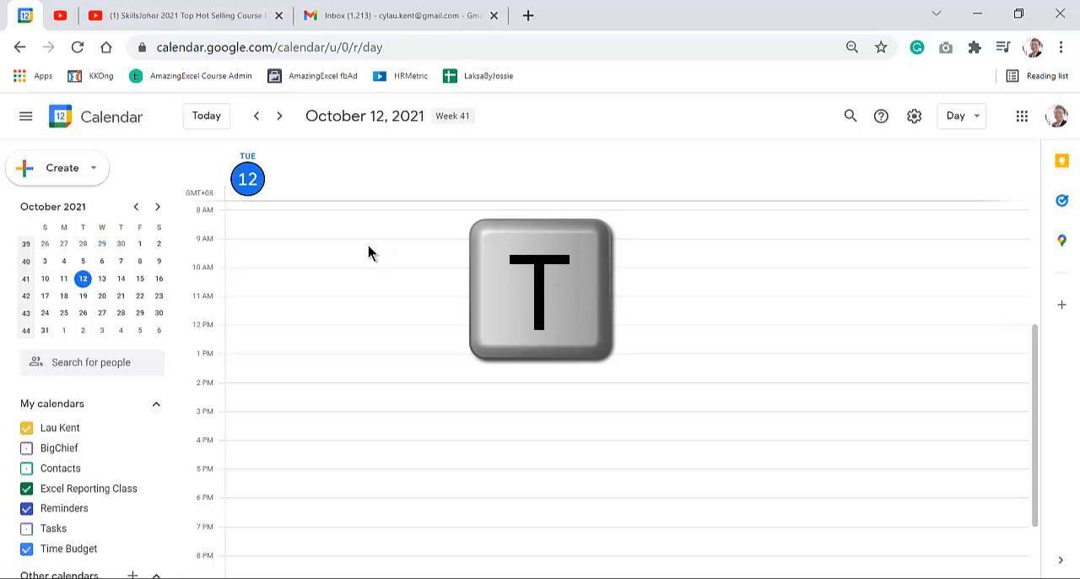
{"action": "mouse_move", "coordinate": [300, 274]}
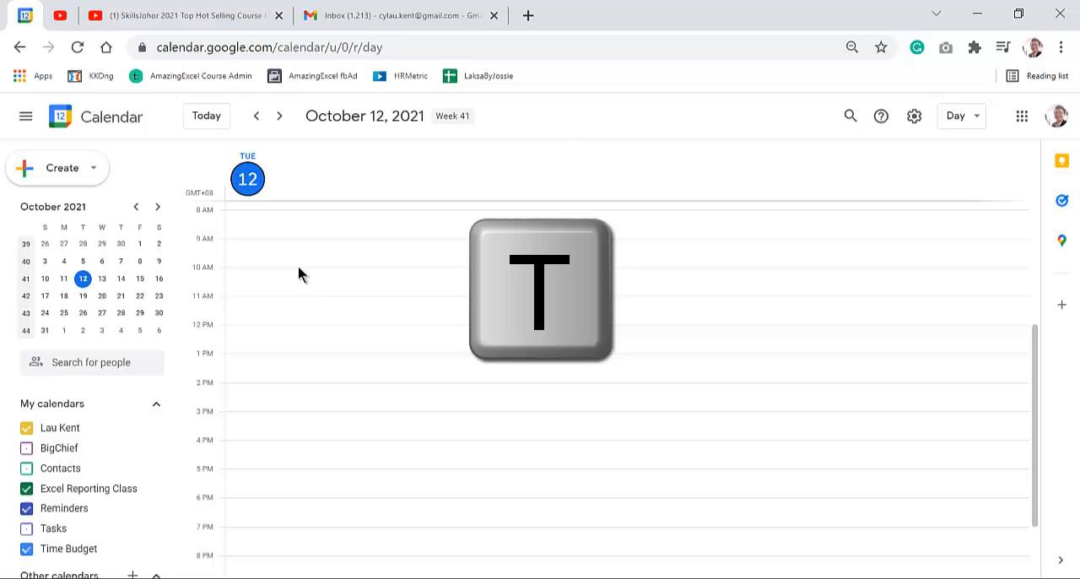
{"action": "scroll", "scroll_direction": "down", "scroll_amount": 3}
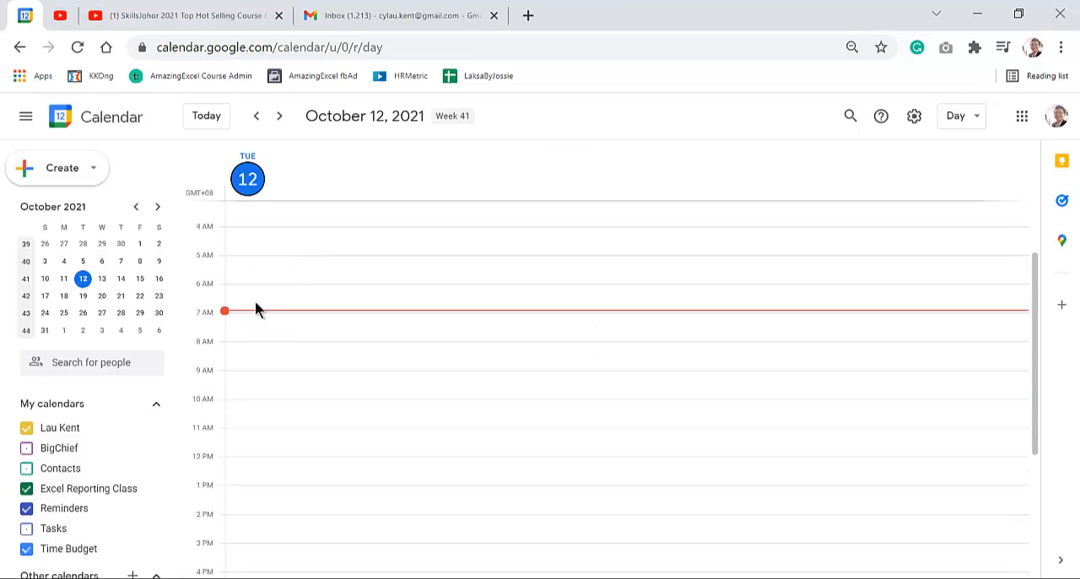
{"action": "mouse_move", "coordinate": [217, 303]}
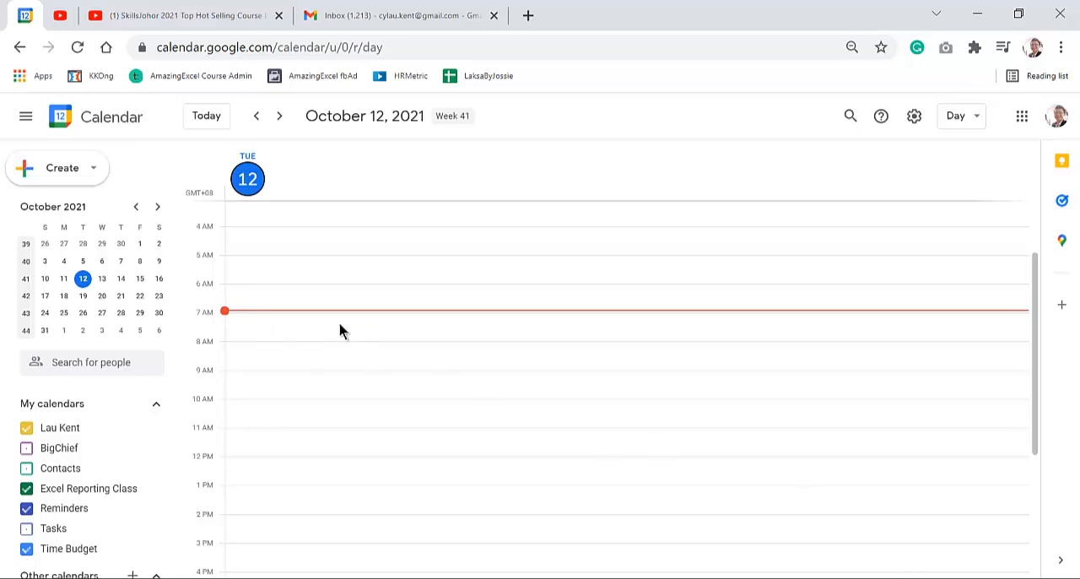
{"action": "mouse_move", "coordinate": [240, 263]}
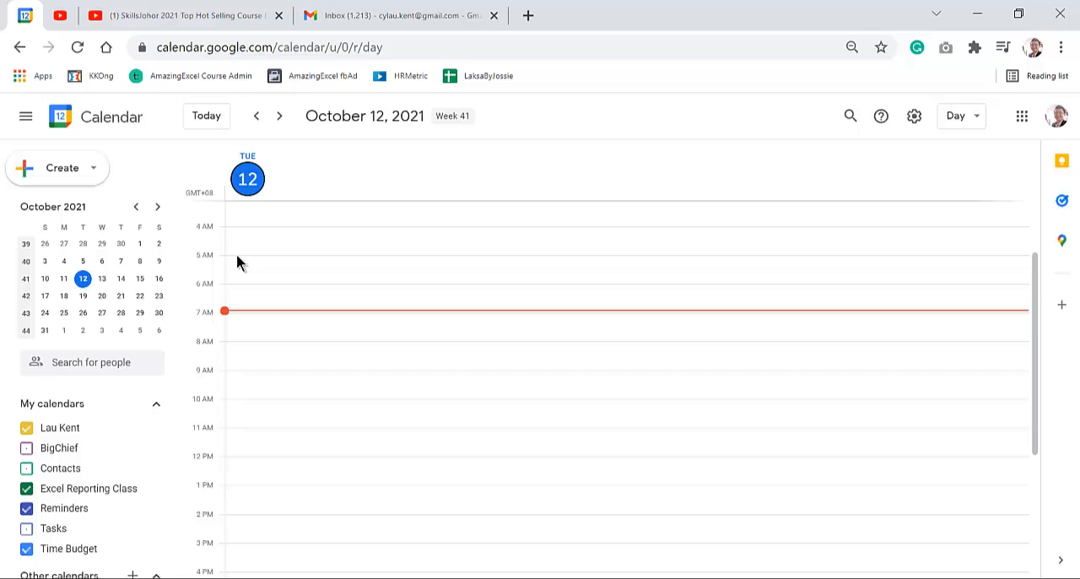
{"action": "mouse_move", "coordinate": [334, 327]}
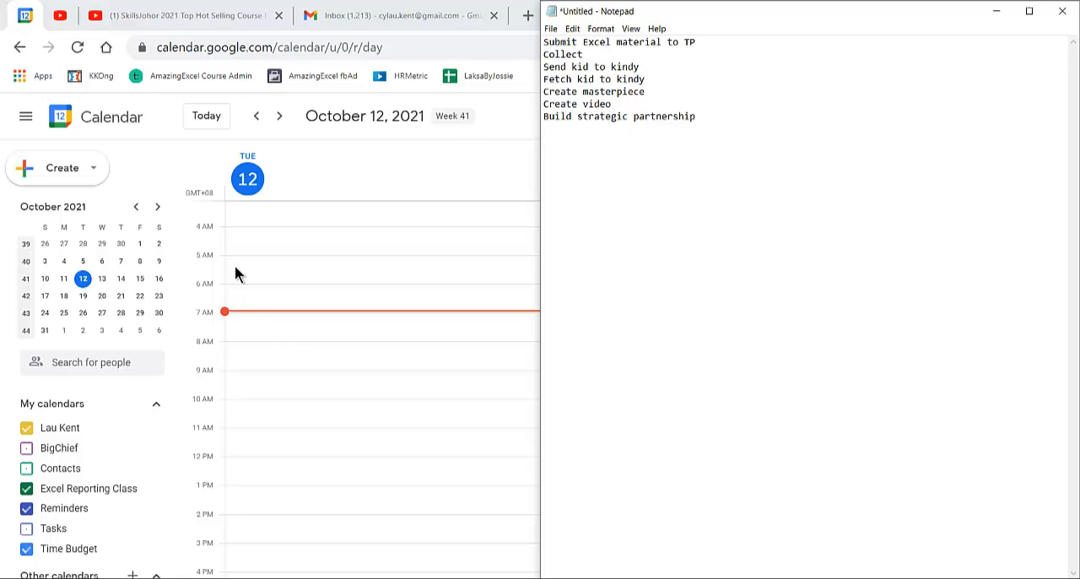
{"action": "mouse_move", "coordinate": [240, 327]}
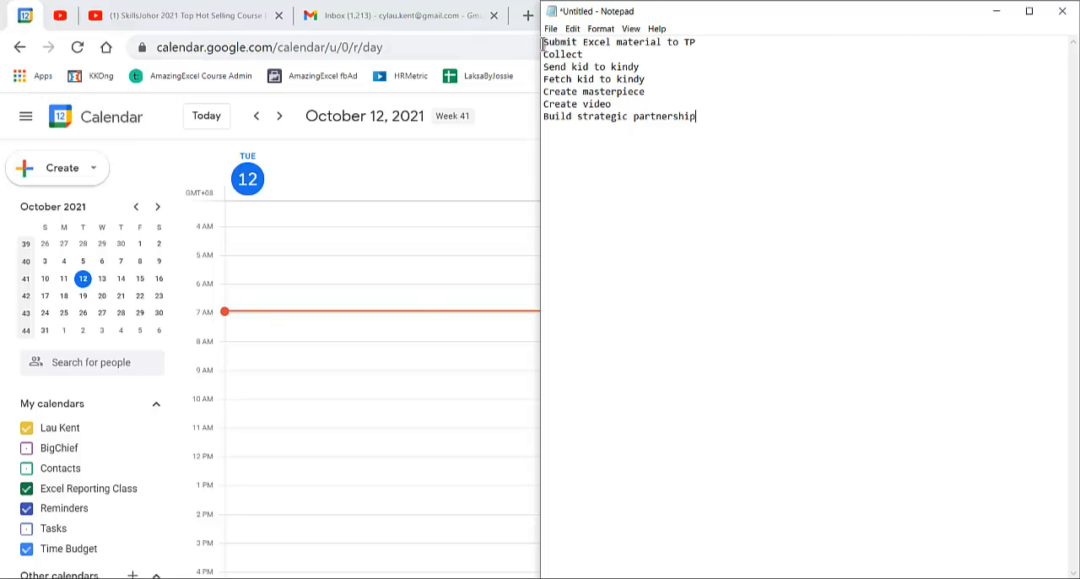
{"action": "mouse_move", "coordinate": [254, 365]}
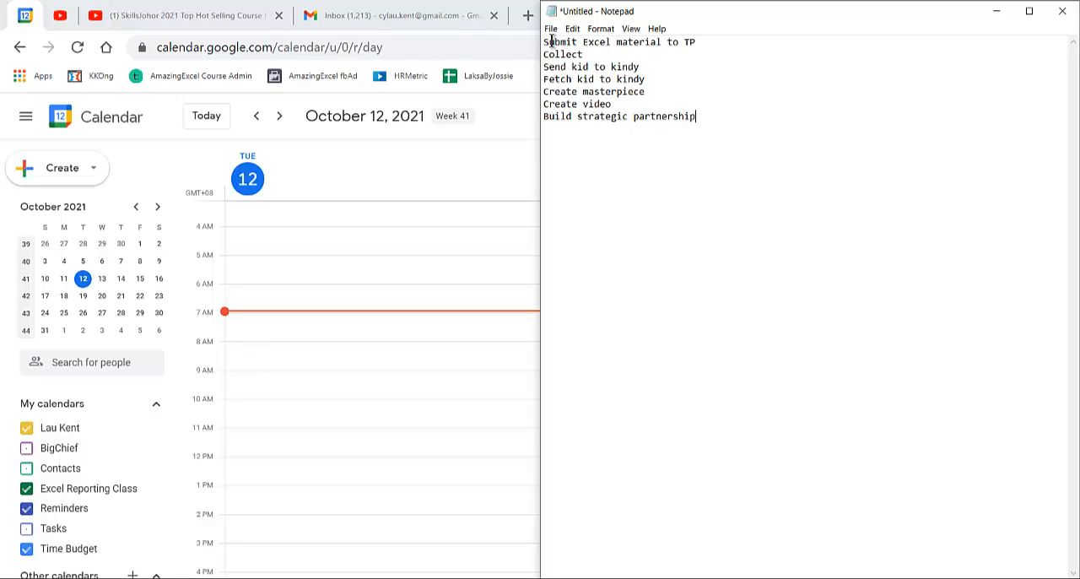
{"action": "mouse_move", "coordinate": [250, 353]}
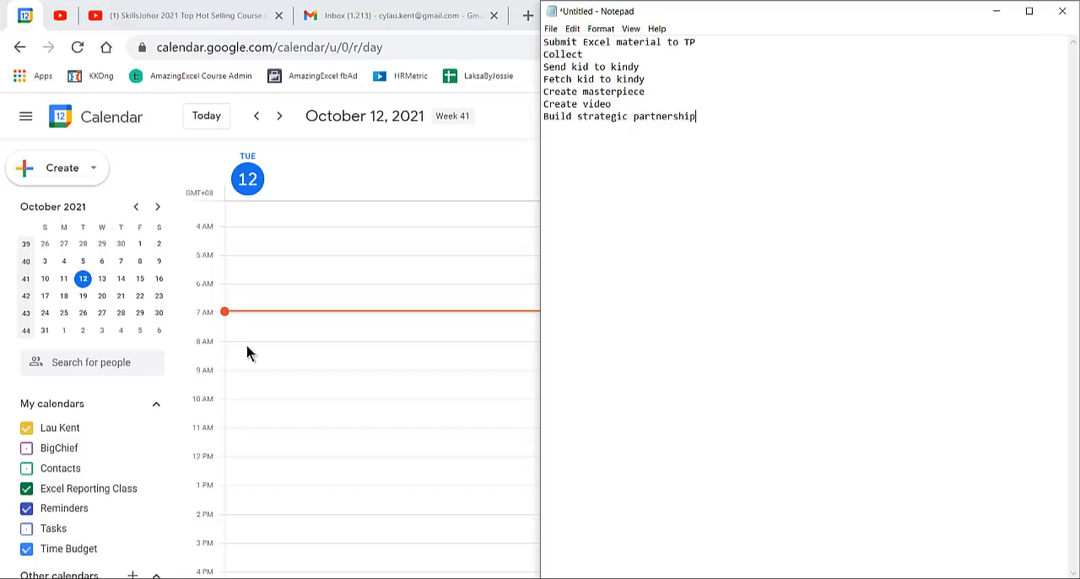
{"action": "mouse_move", "coordinate": [260, 344]}
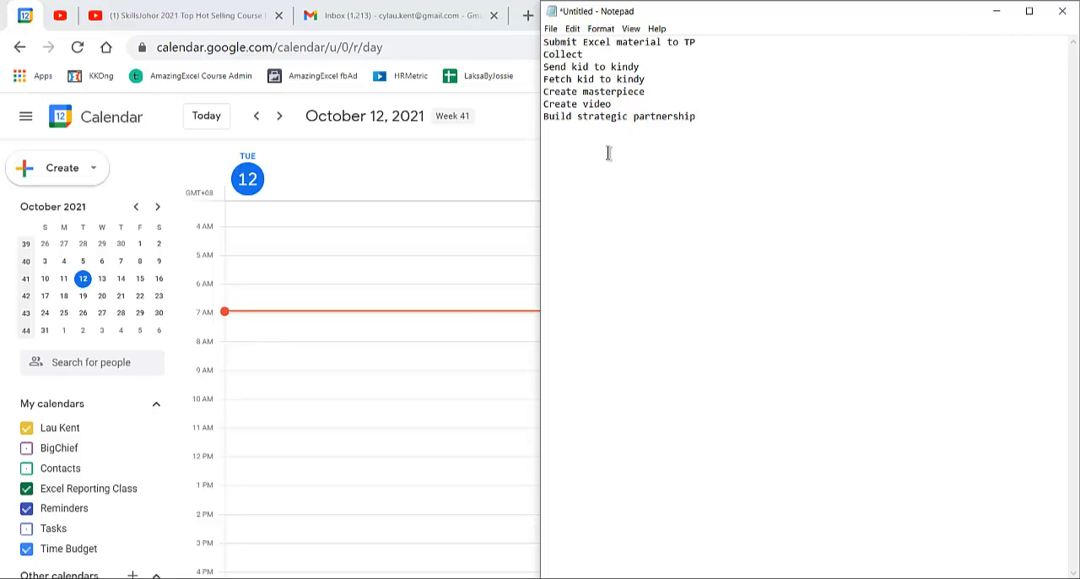
- Add a 'Buffer time' line beneath the seven tasks in Notepad
{"action": "type", "text": "Buff"}
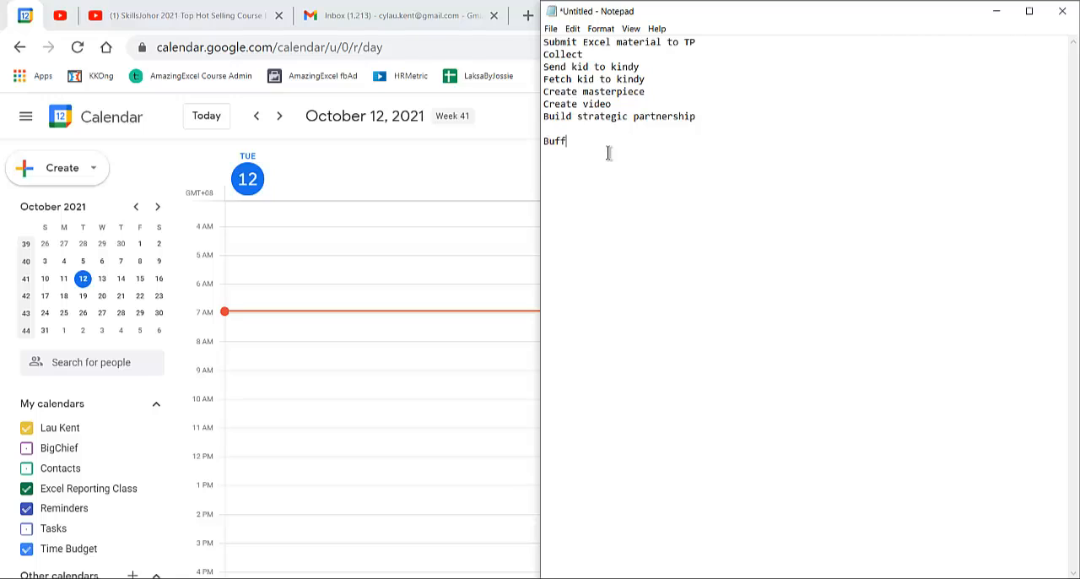
{"action": "type", "text": "er time"}
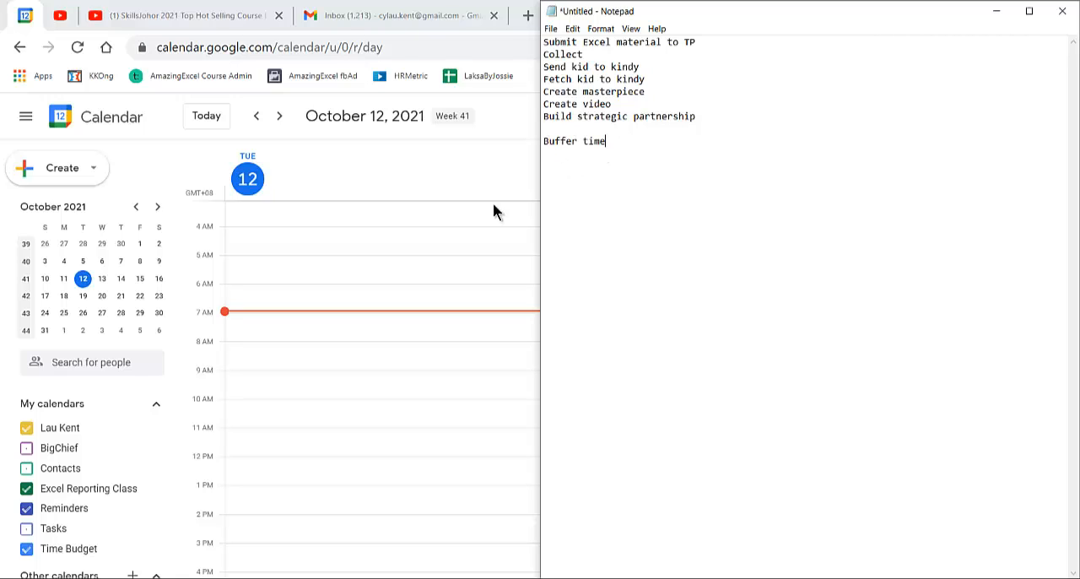
{"action": "mouse_move", "coordinate": [269, 343]}
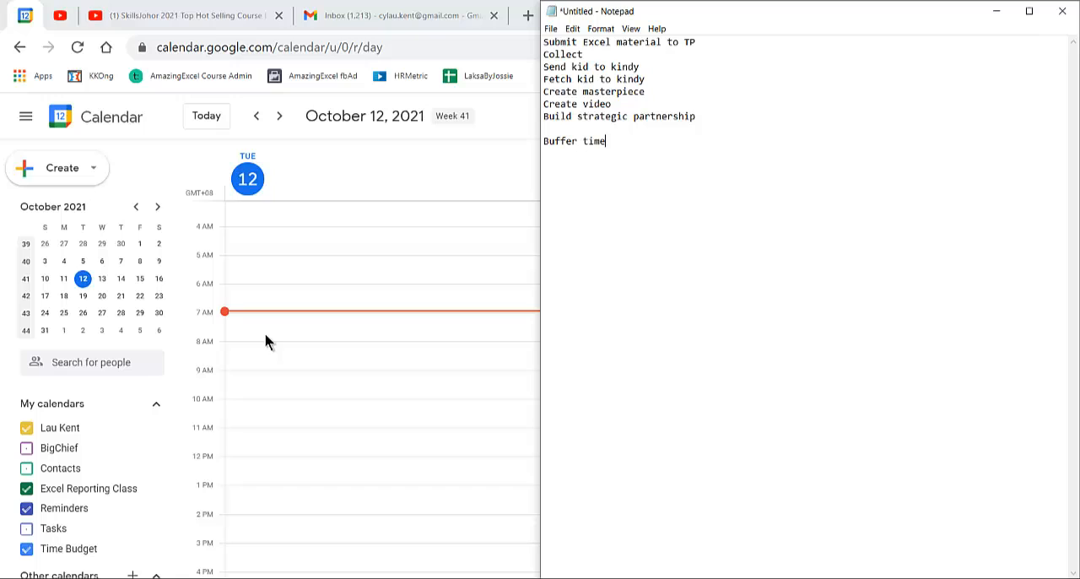
{"action": "mouse_move", "coordinate": [250, 344]}
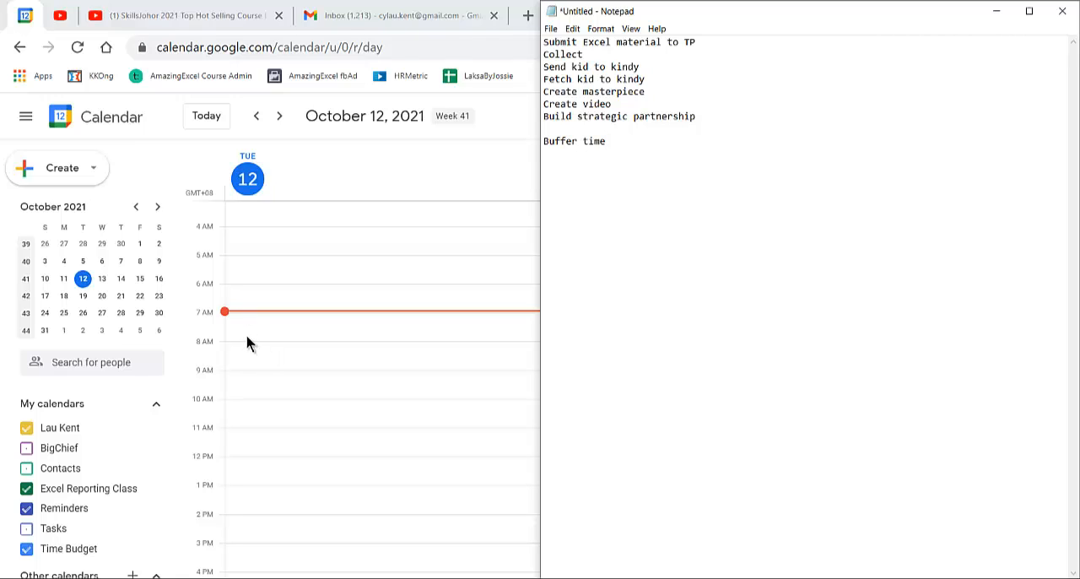
{"action": "left_click", "coordinate": [606, 142]}
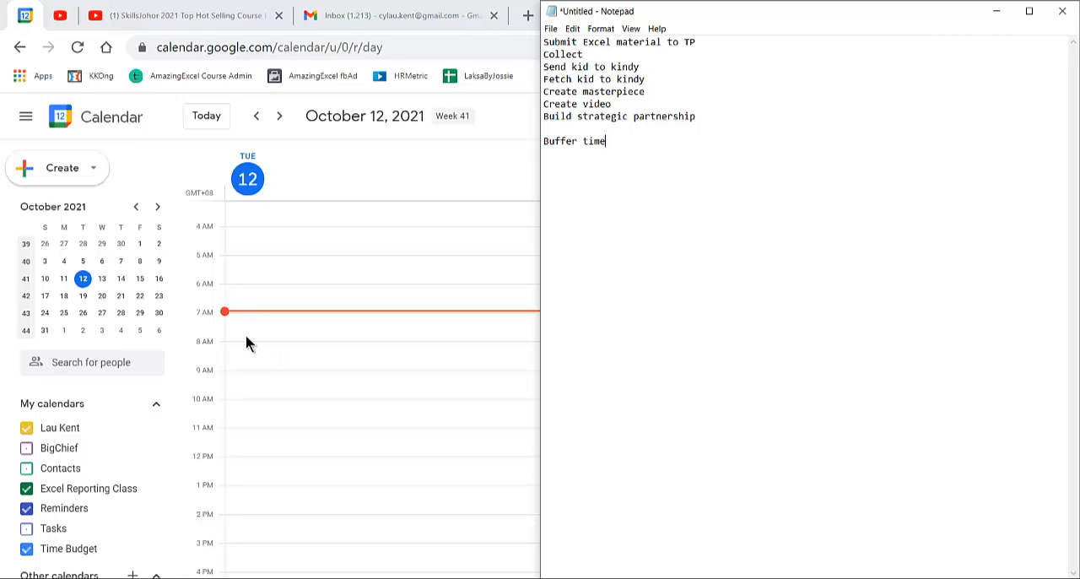
{"action": "mouse_move", "coordinate": [240, 324]}
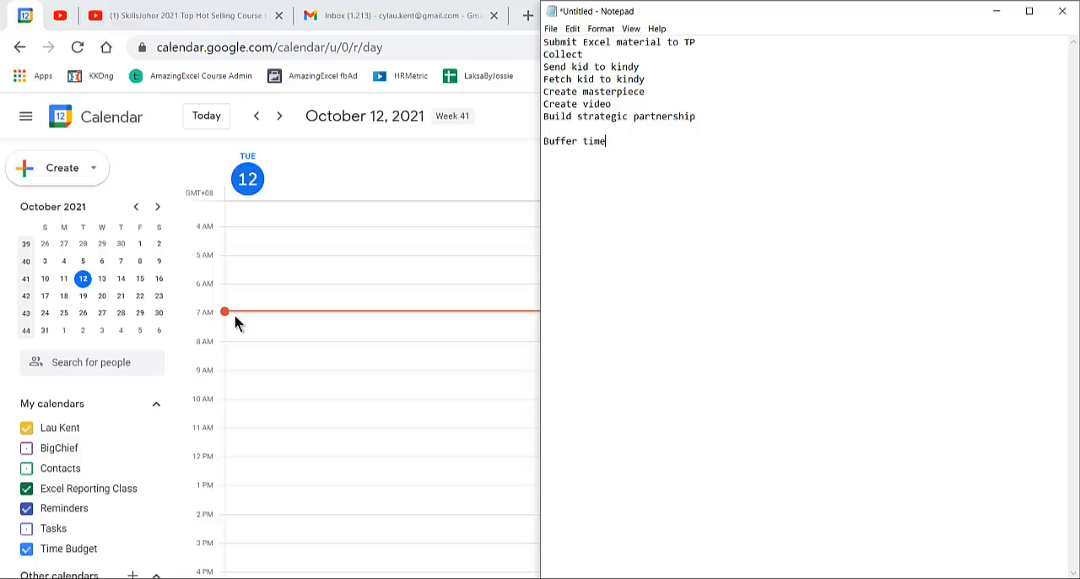
- Create and save a 7–8am event titled 'Send Jeremy to school'
{"action": "left_click", "coordinate": [380, 319]}
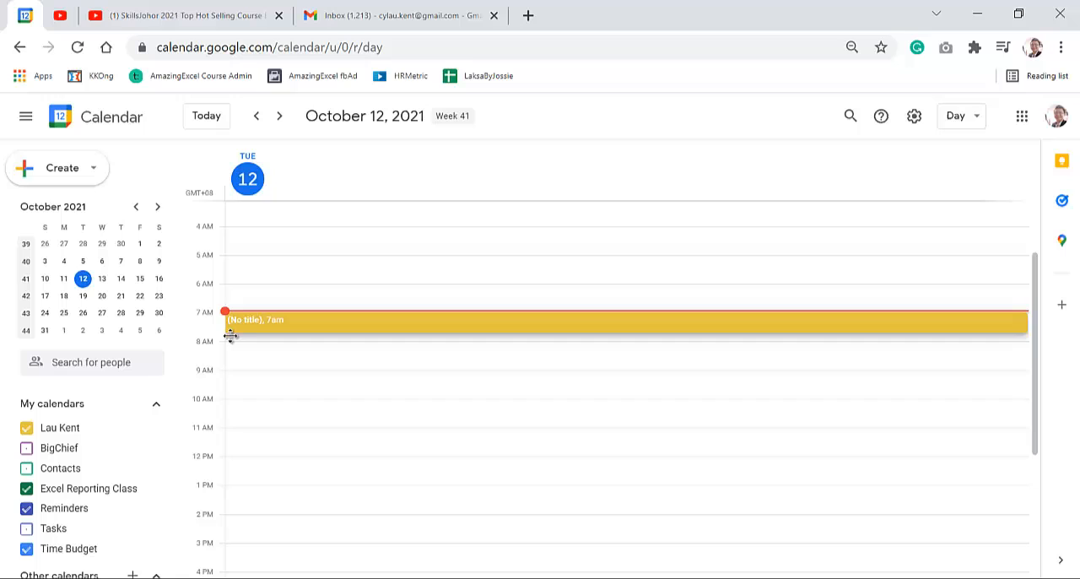
{"action": "left_click_drag", "start_coordinate": [230, 324], "coordinate": [229, 339]}
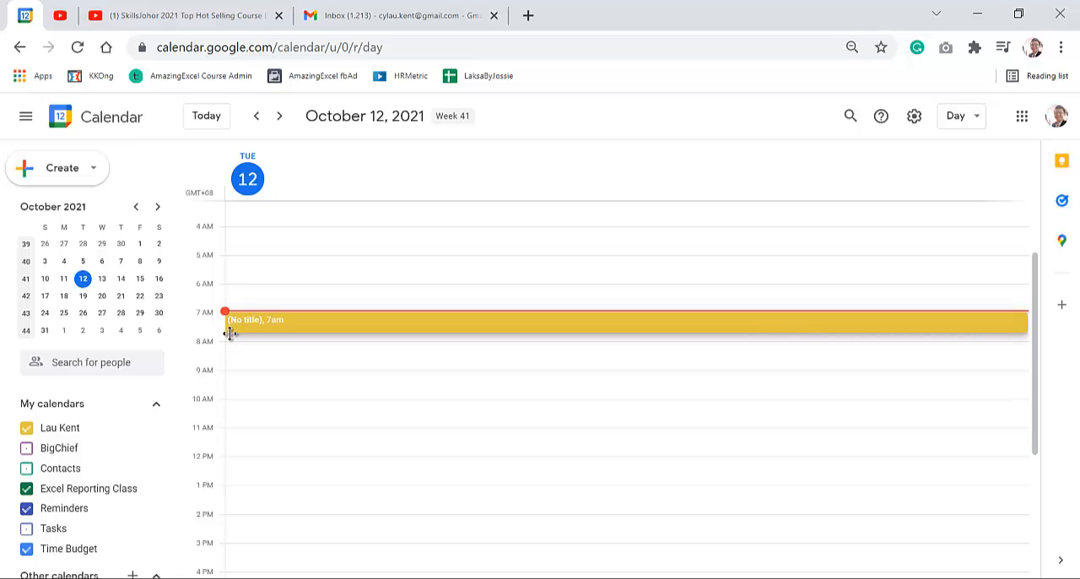
{"action": "left_click_drag", "start_coordinate": [229, 331], "coordinate": [230, 337]}
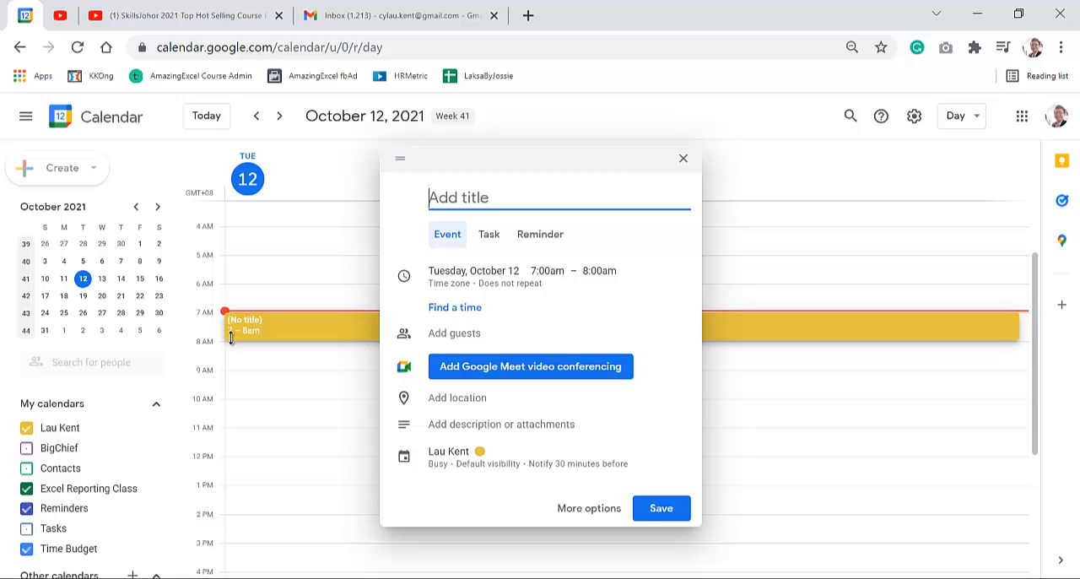
{"action": "type", "text": "Fe"}
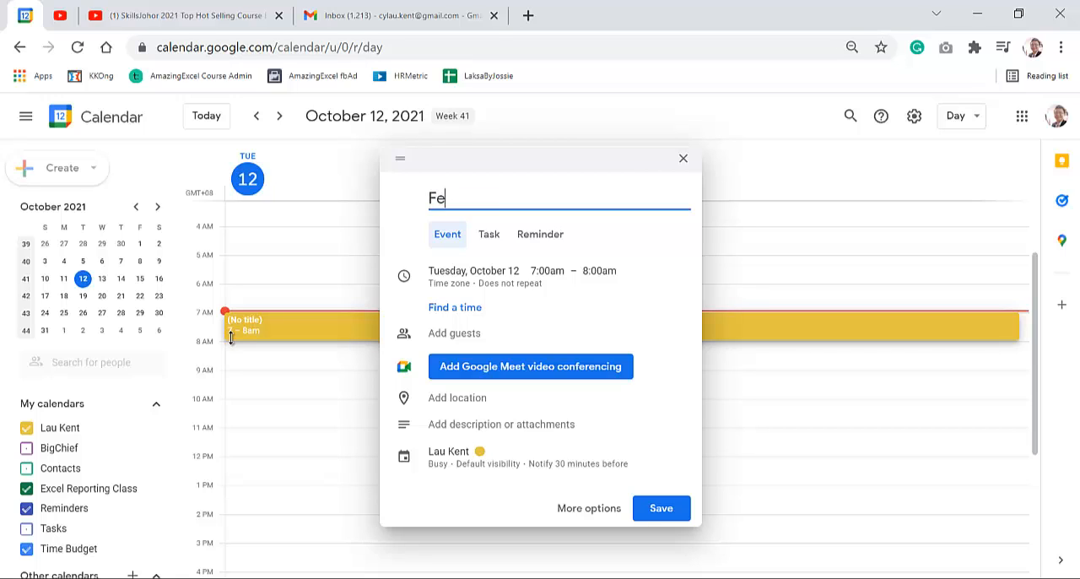
{"action": "type", "text": "Send"}
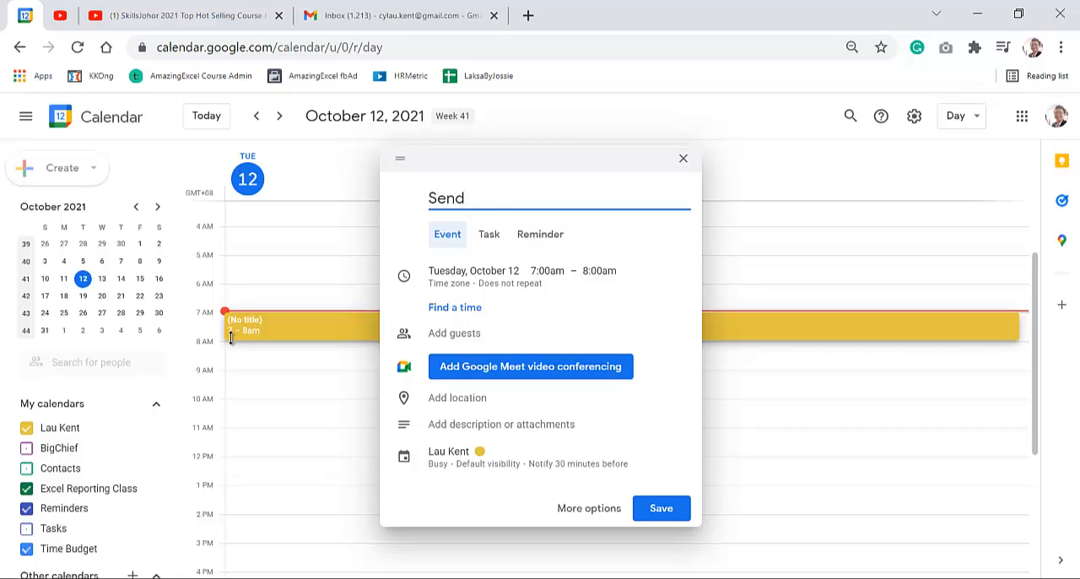
{"action": "type", "text": "Jeremy to"}
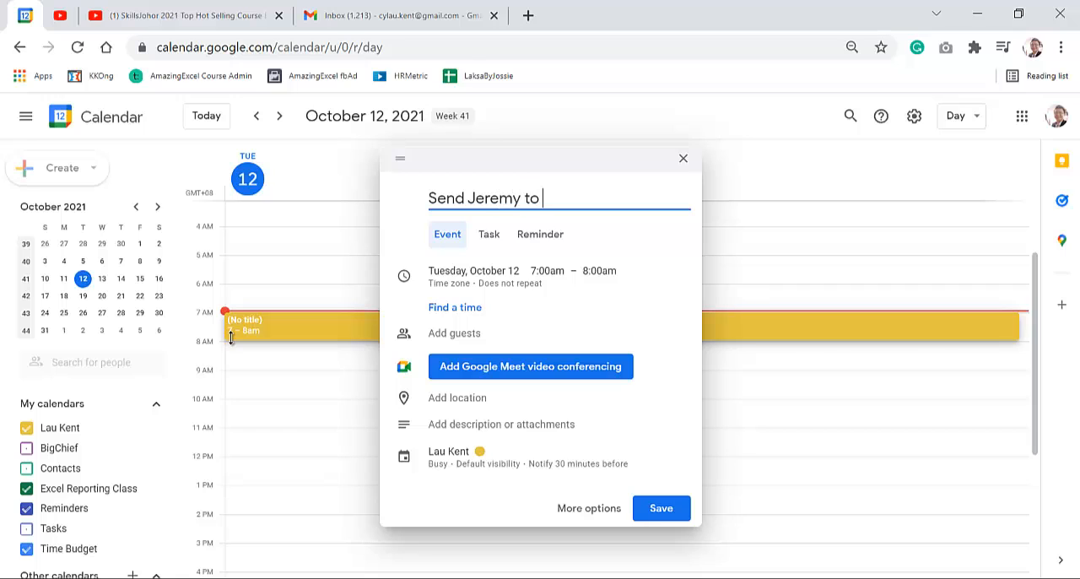
{"action": "left_click", "coordinate": [661, 508]}
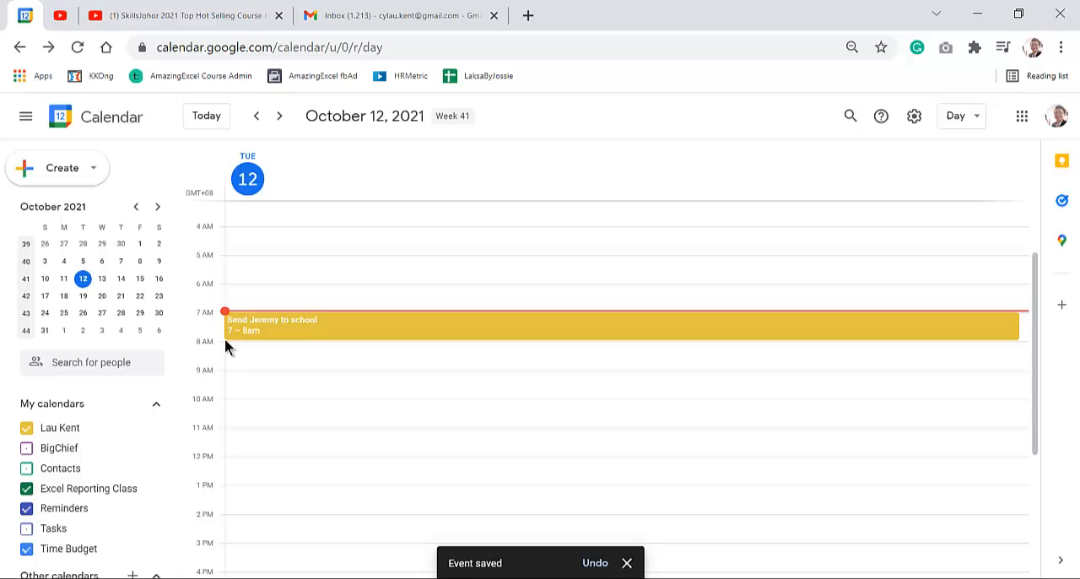
{"action": "mouse_move", "coordinate": [235, 358]}
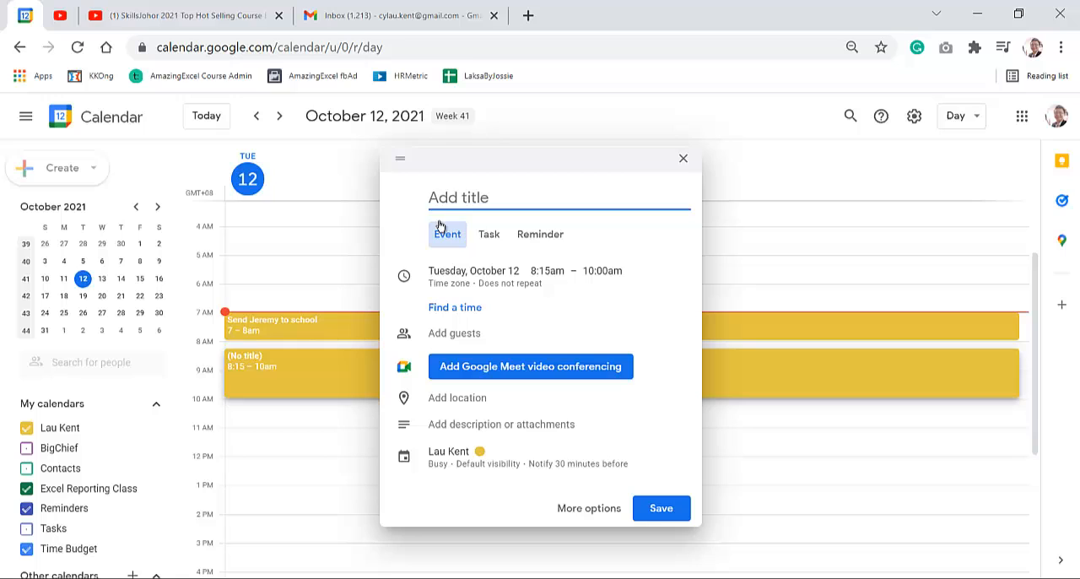
- Title the 8:15–10am event 'Prepare and Send Training Material to TP' and save it
{"action": "type", "text": "P"}
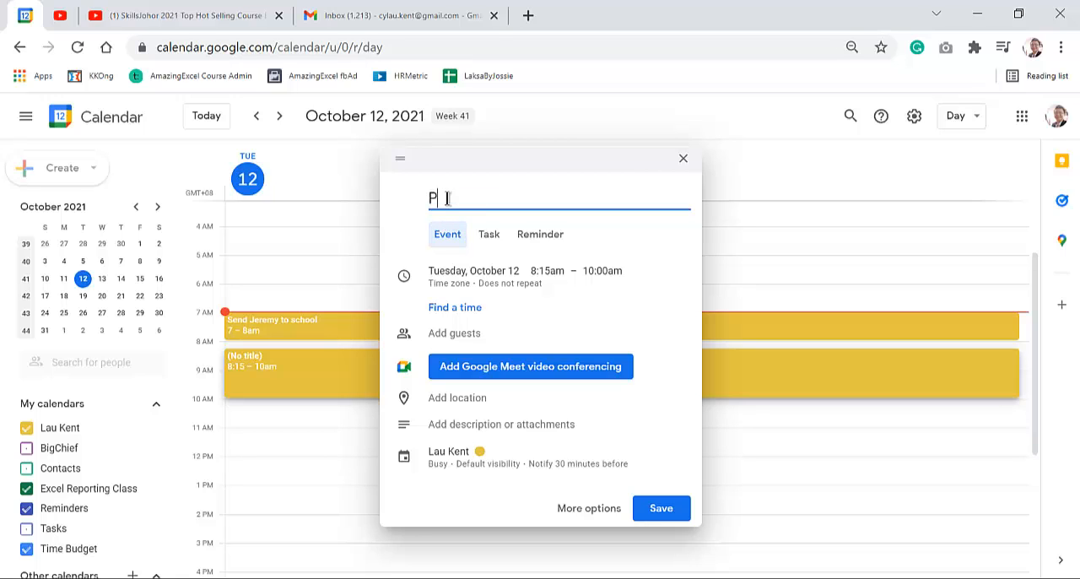
{"action": "type", "text": "repare and Send Training Material to T"}
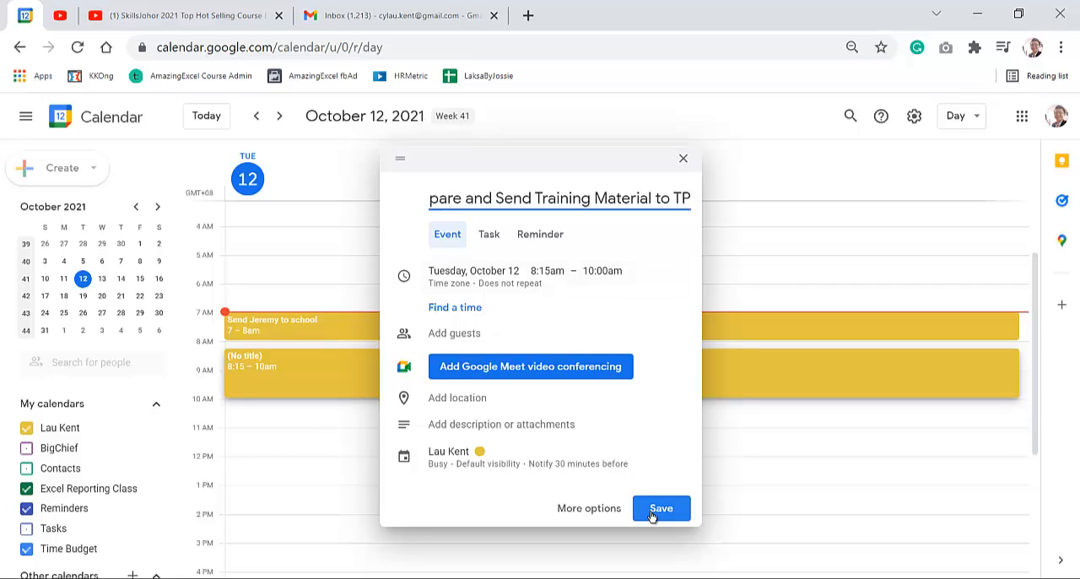
{"action": "left_click", "coordinate": [662, 506]}
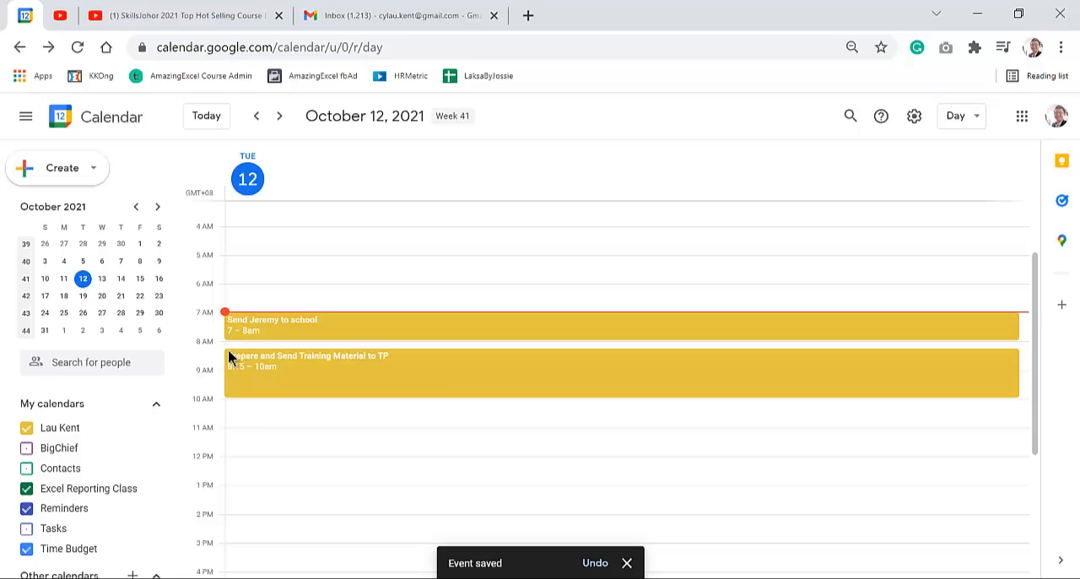
{"action": "mouse_move", "coordinate": [246, 425]}
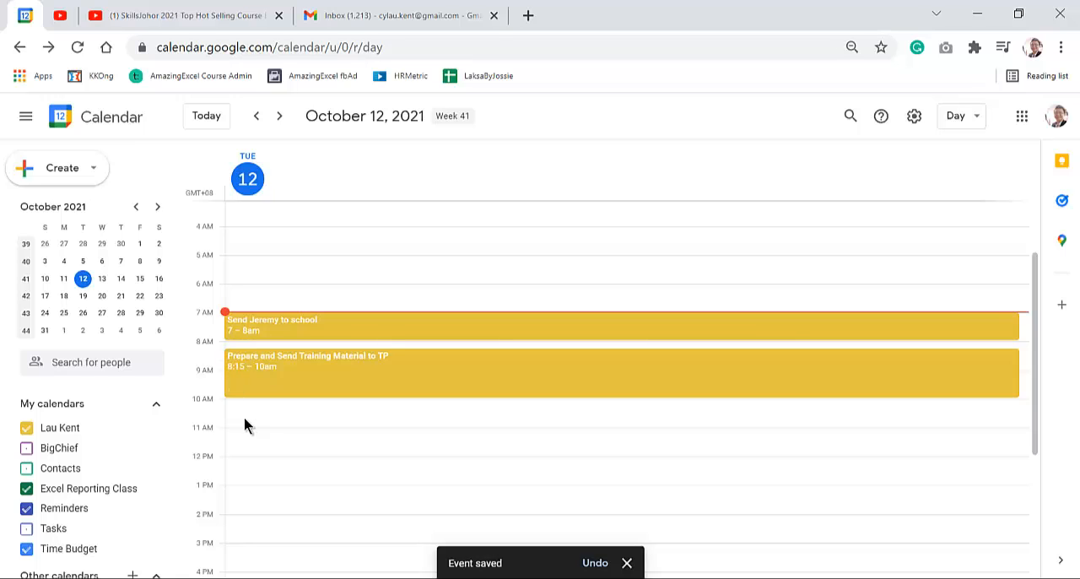
{"action": "mouse_move", "coordinate": [250, 454]}
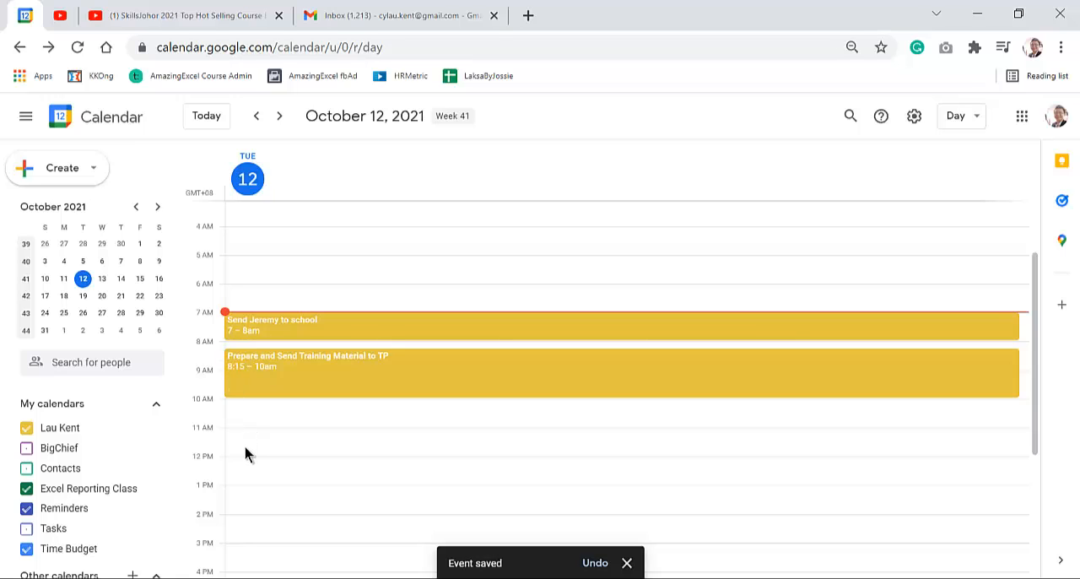
{"action": "mouse_move", "coordinate": [240, 481]}
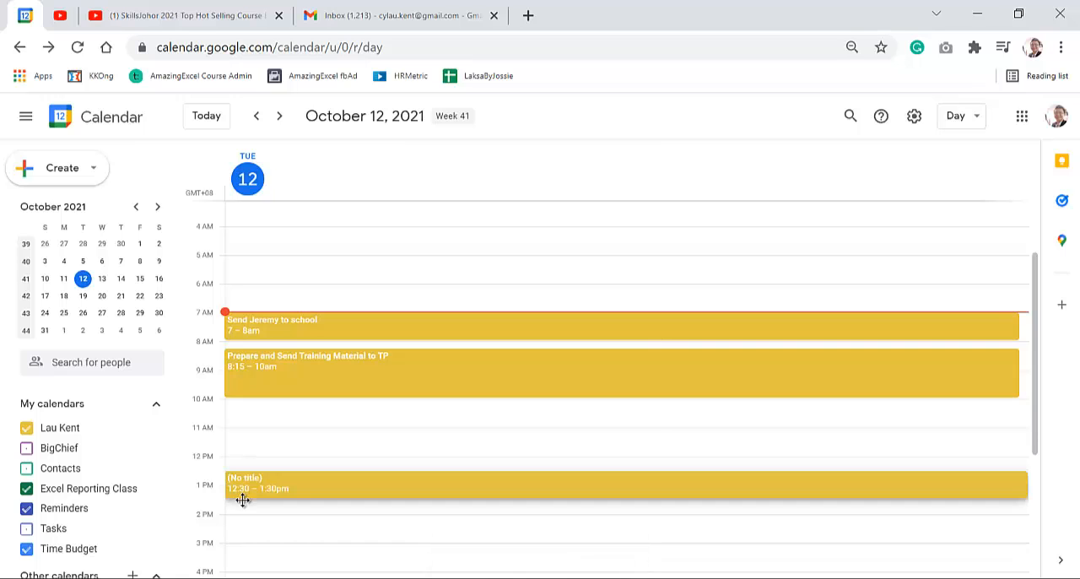
- Create and save a 12:30–2pm event titled 'Lunch break'
{"action": "left_click_drag", "start_coordinate": [243, 505], "coordinate": [243, 515]}
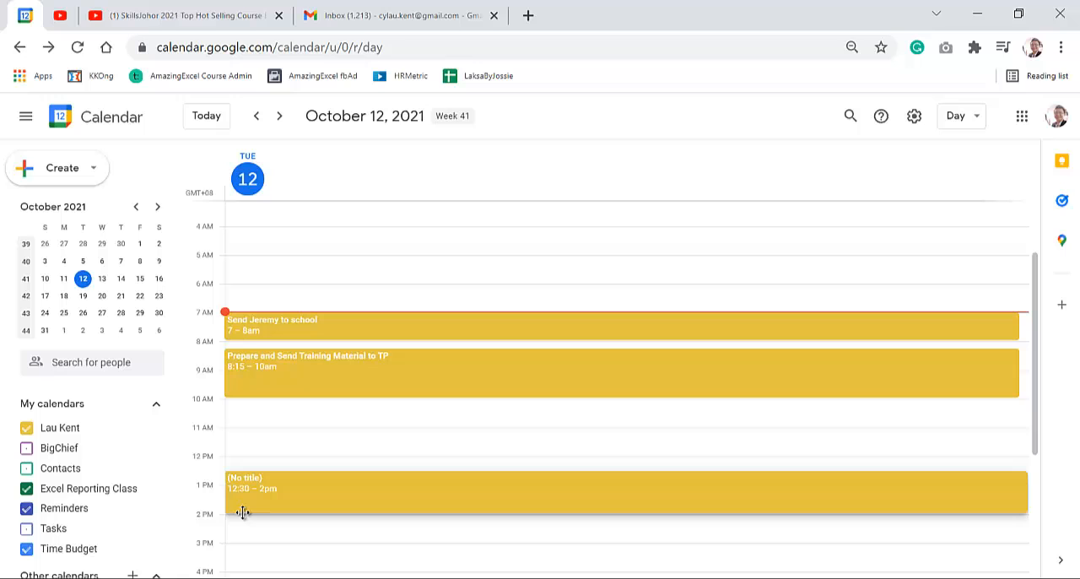
{"action": "mouse_move", "coordinate": [245, 518]}
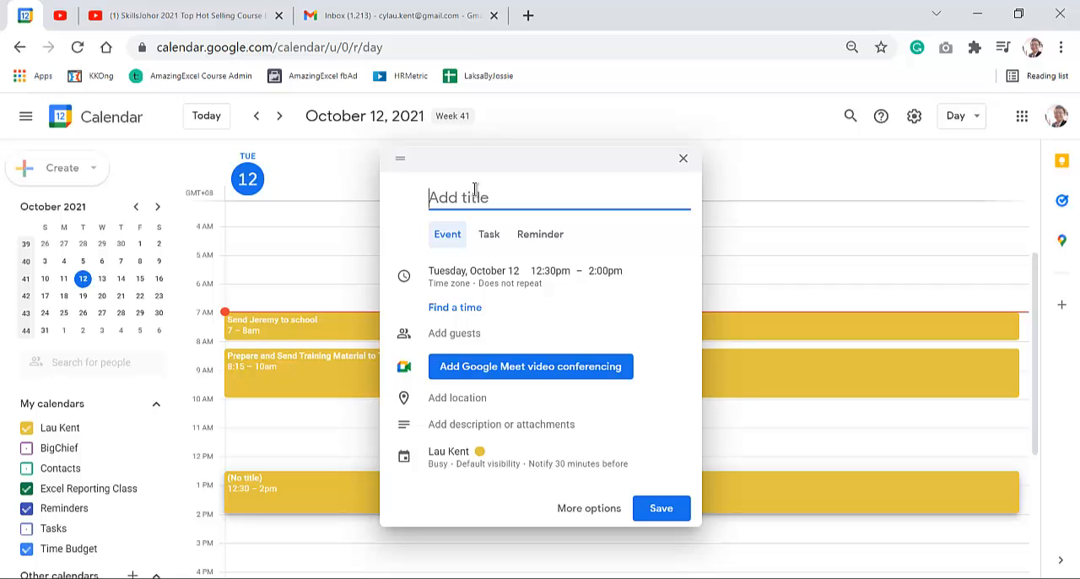
{"action": "type", "text": "Lunc"}
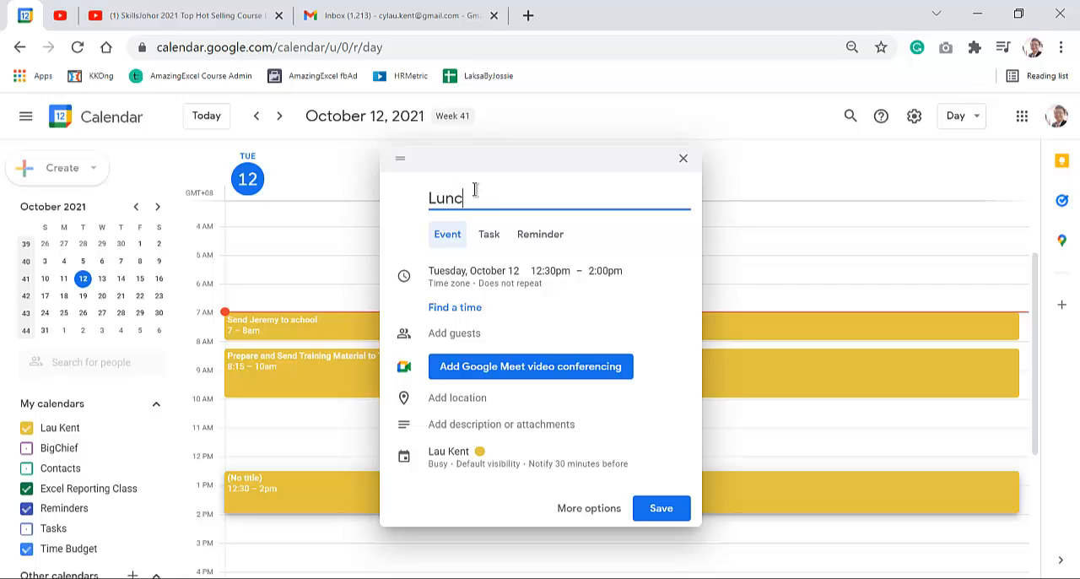
{"action": "left_click", "coordinate": [662, 508]}
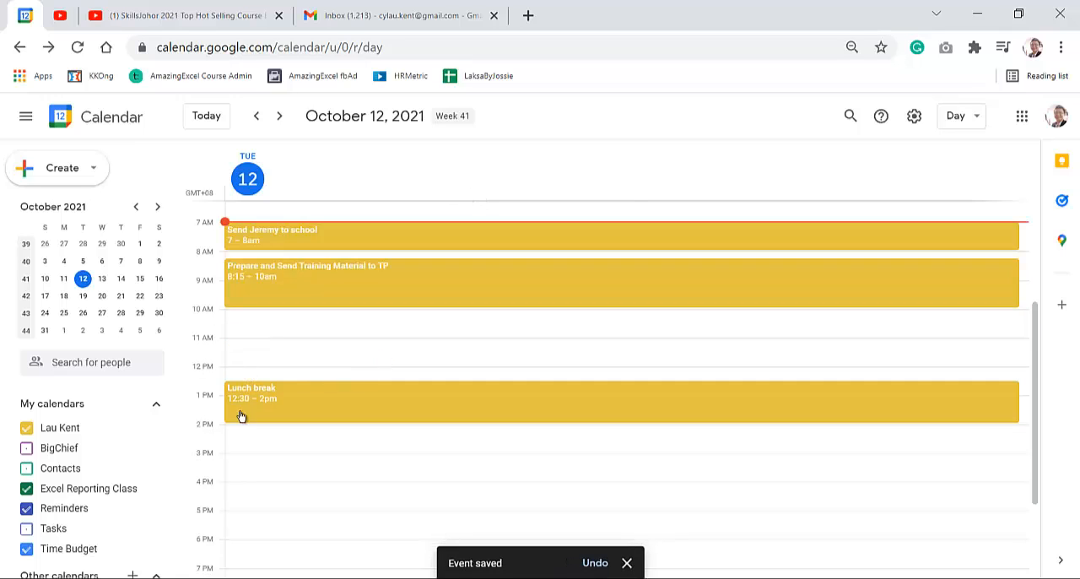
- Complete the Notepad task to read 'Collect laptop', then return to the calendar
{"action": "scroll", "scroll_direction": "down", "scroll_amount": 3}
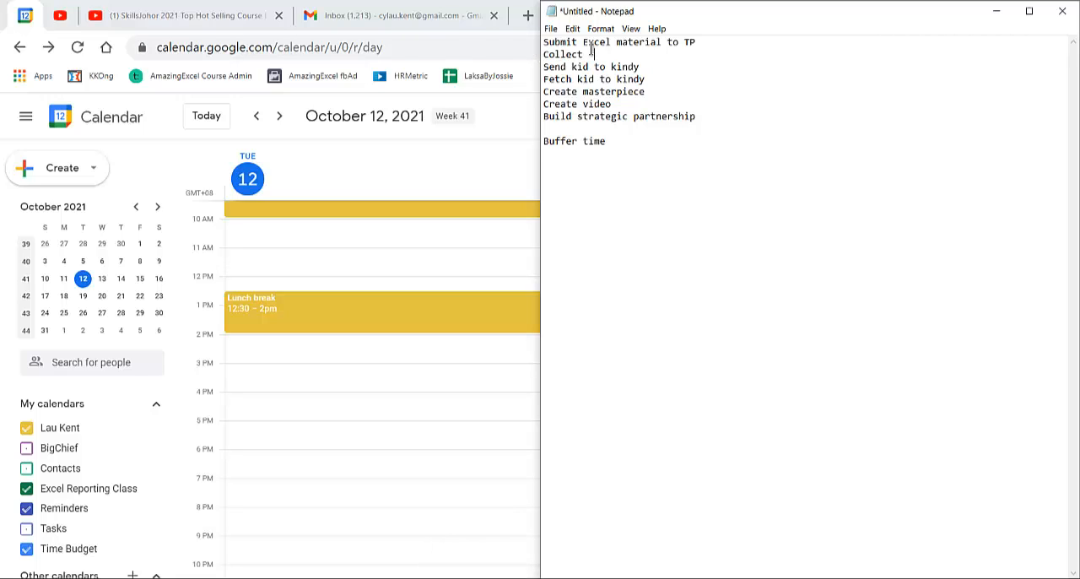
{"action": "type", "text": "lapt"}
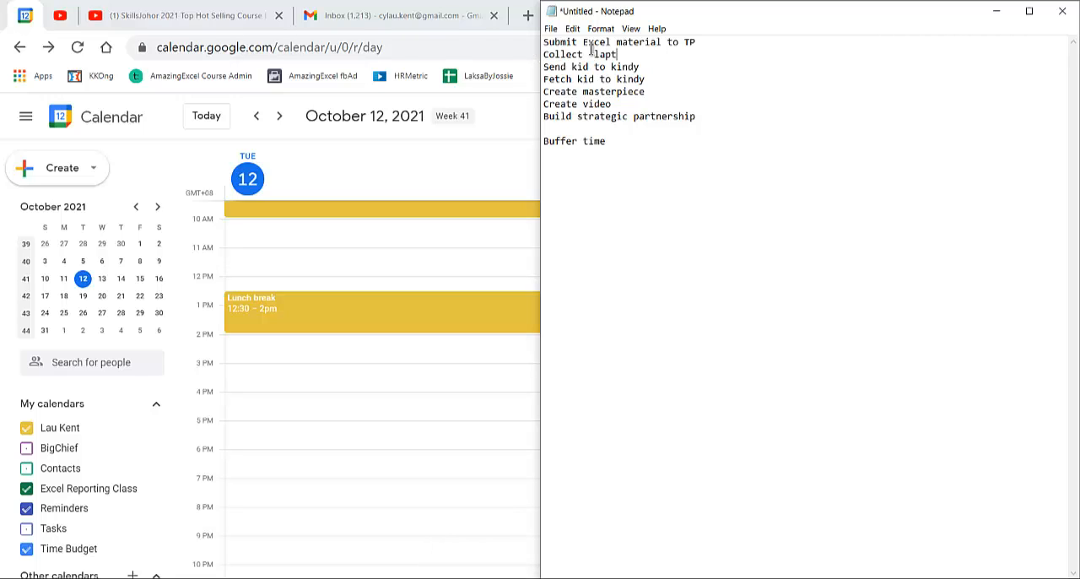
{"action": "type", "text": "op"}
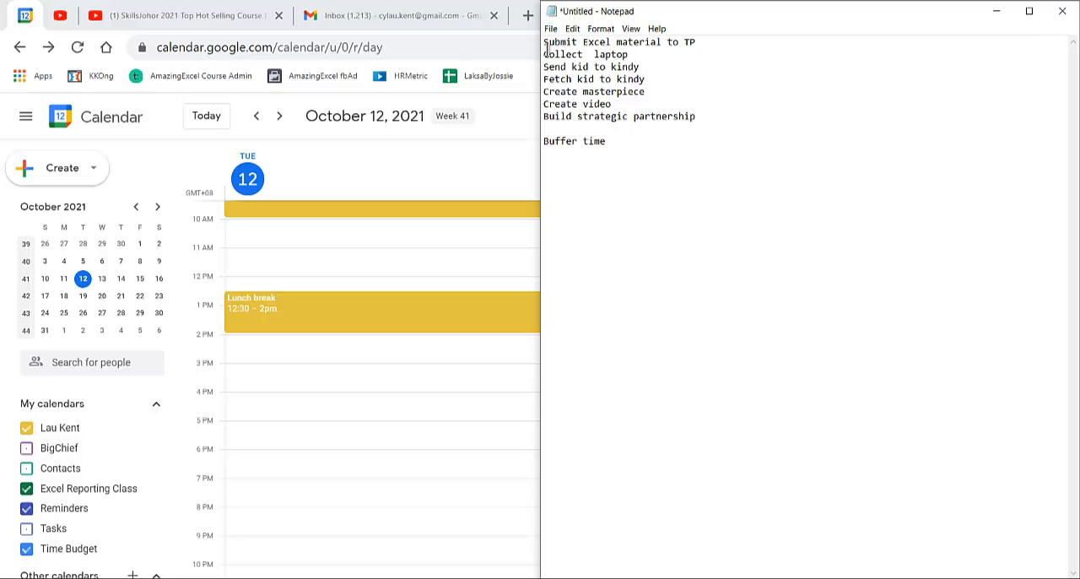
{"action": "left_click", "coordinate": [270, 408]}
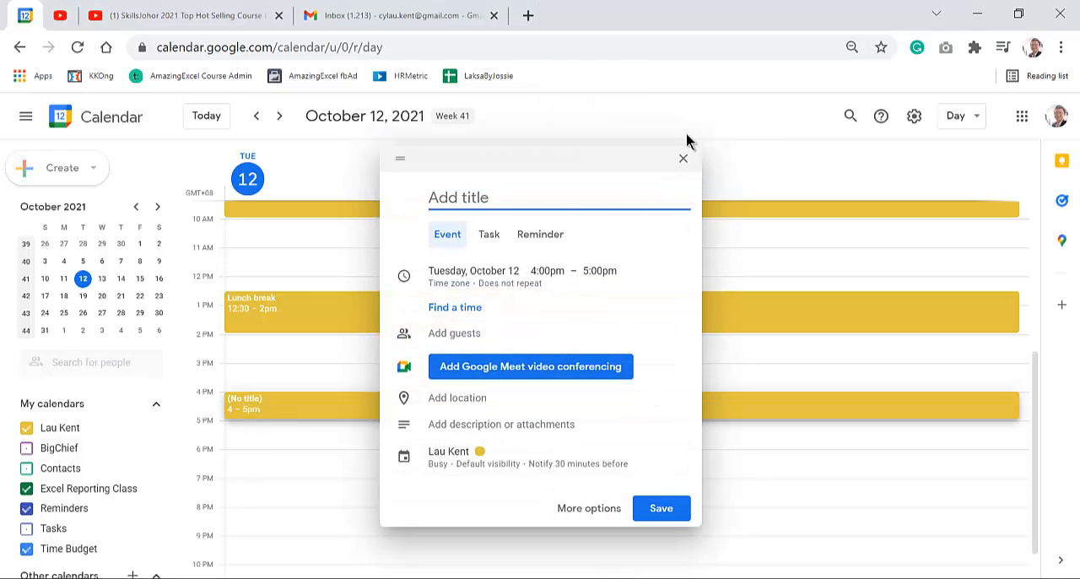
- Save a 4:30–5:30pm event titled 'Collect laptop'
{"action": "left_click", "coordinate": [684, 159]}
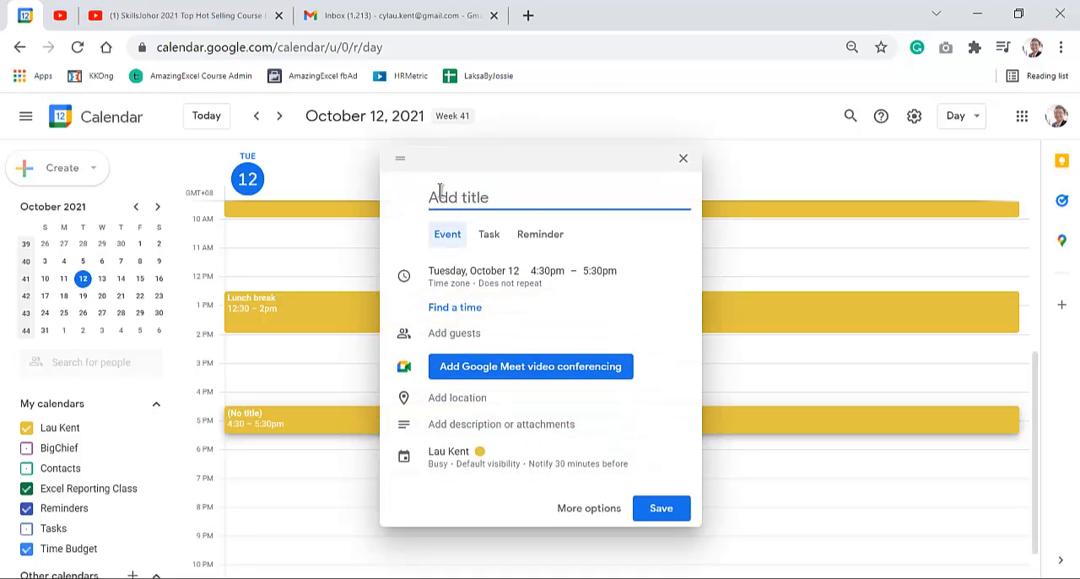
{"action": "type", "text": "Collect"}
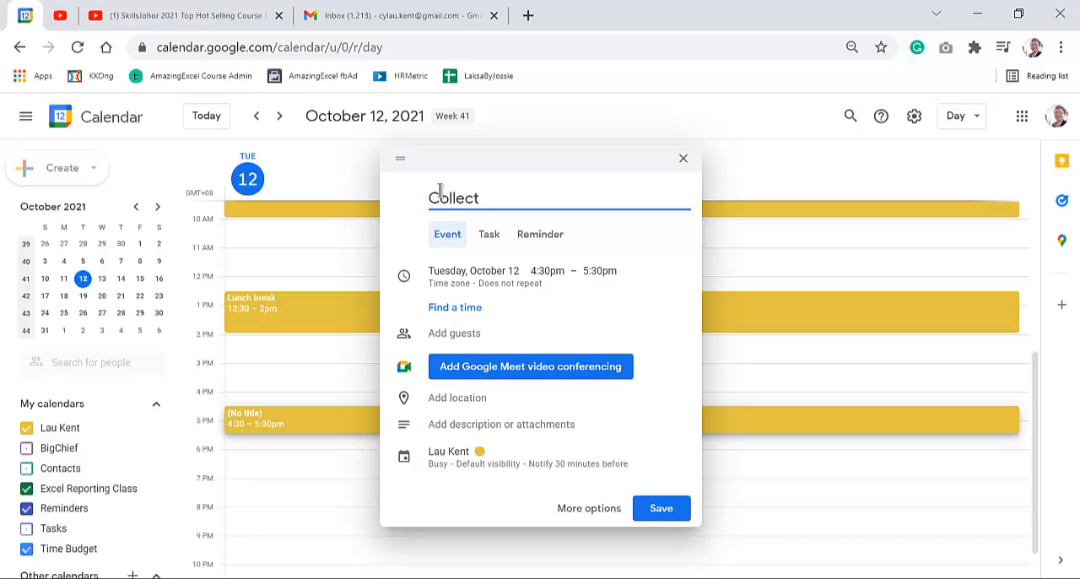
{"action": "type", "text": "laptop"}
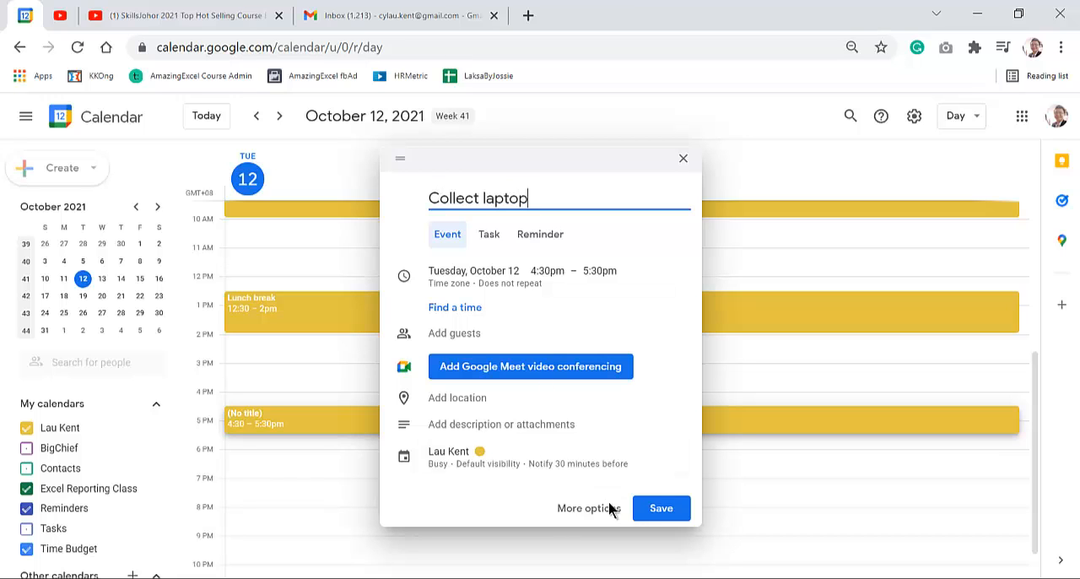
{"action": "left_click", "coordinate": [662, 508]}
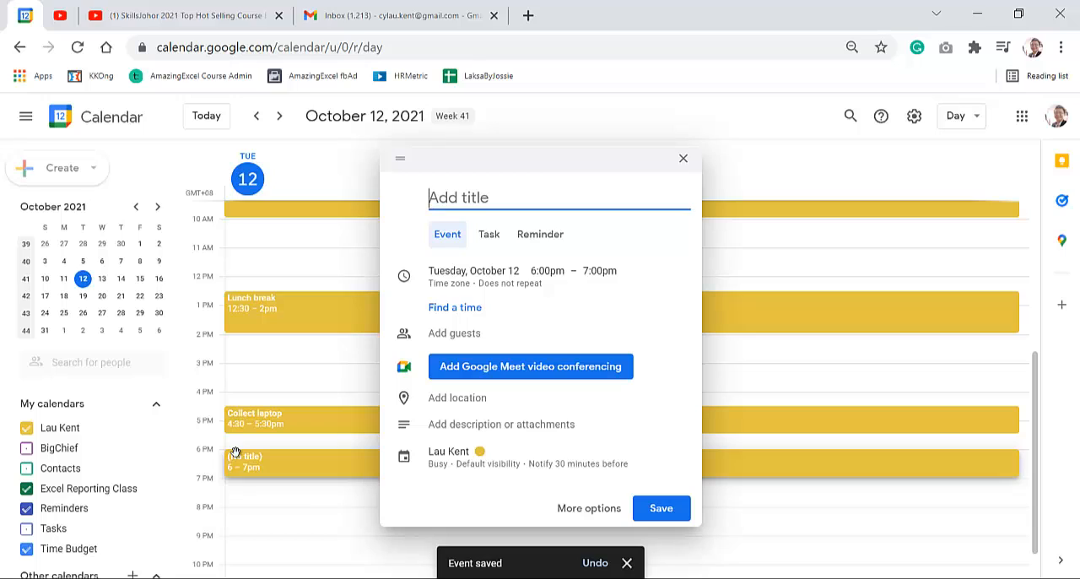
- Save 'Fetch Jeremy from school' at 6–7pm and 'Sleep' at 9:30–11pm
{"action": "type", "text": "Fetch Jeremy from school"}
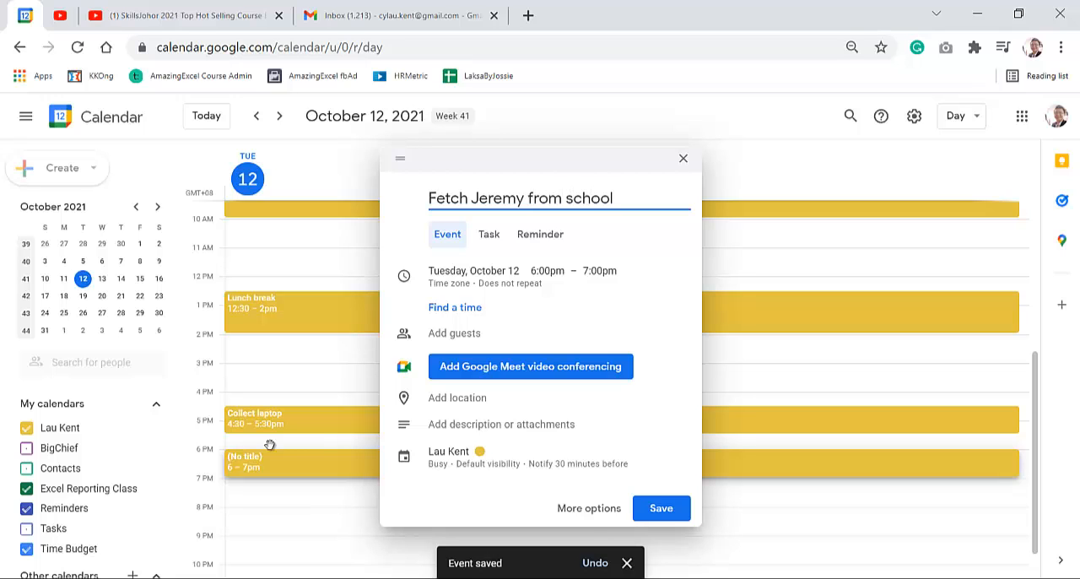
{"action": "left_click", "coordinate": [661, 508]}
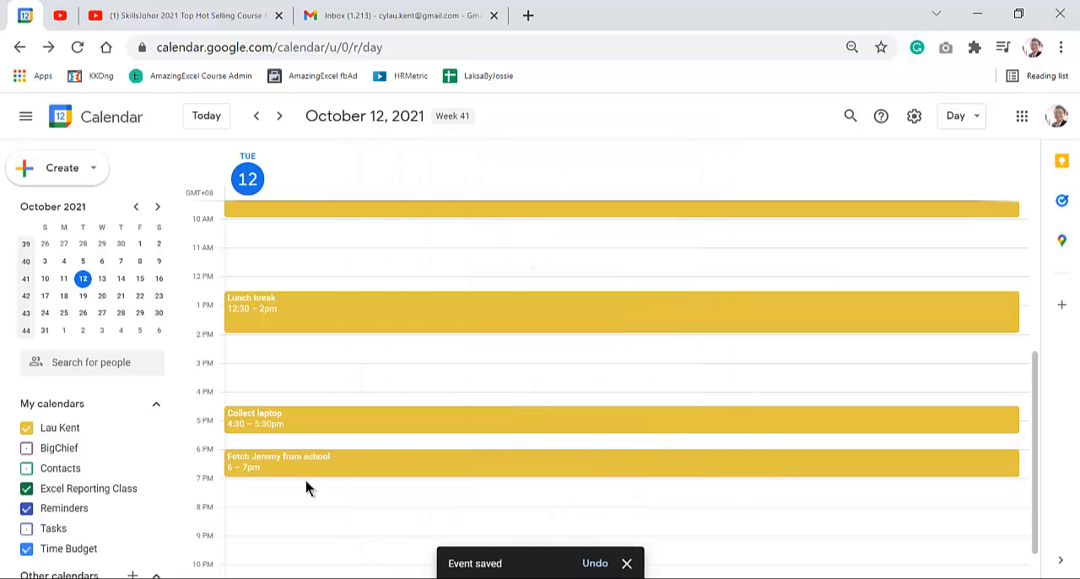
{"action": "scroll", "scroll_direction": "down", "scroll_amount": 3}
{"action": "type", "text": "Sl"}
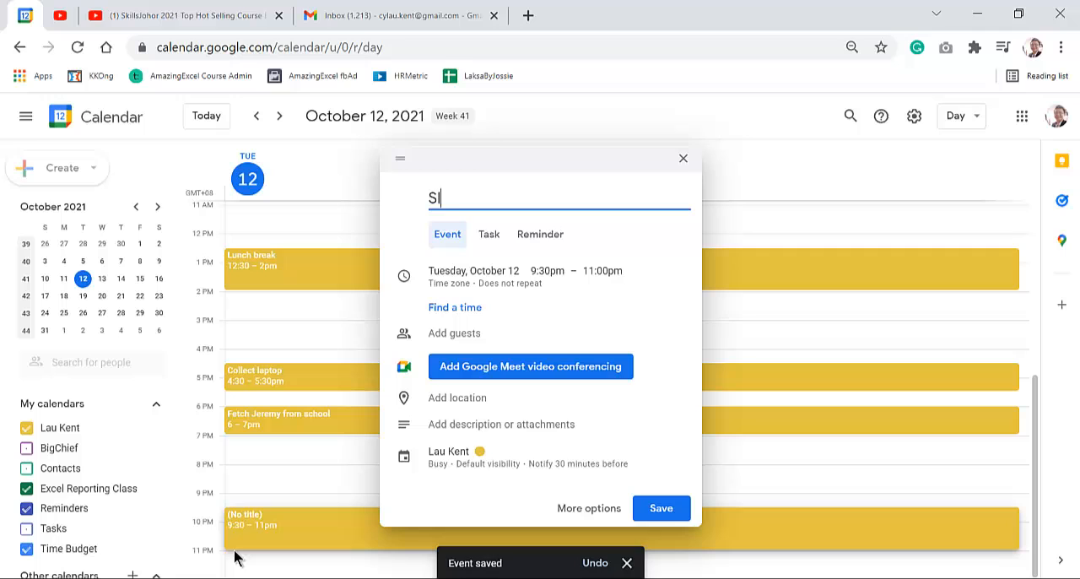
{"action": "left_click", "coordinate": [662, 508]}
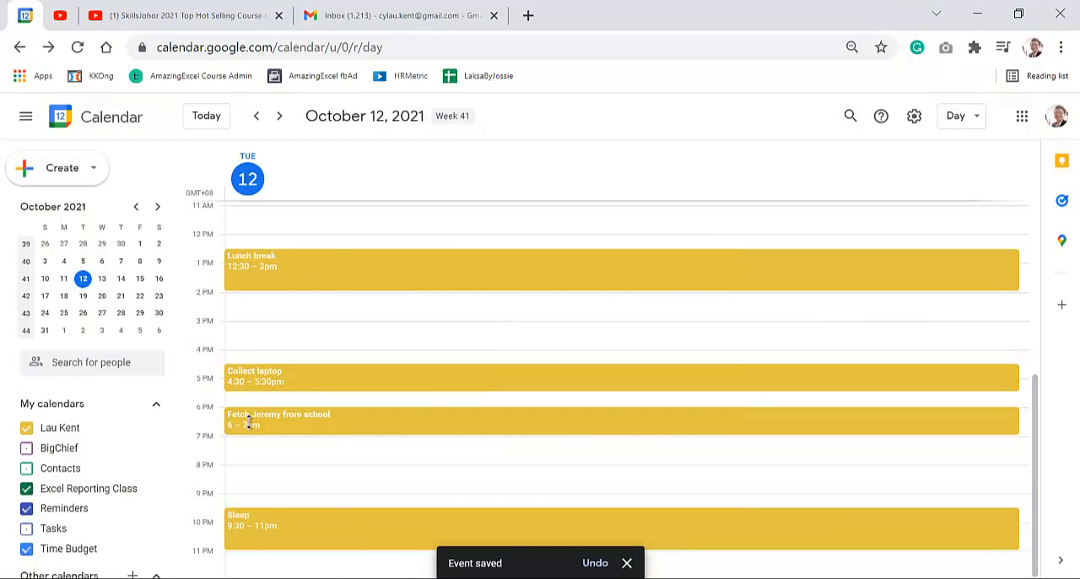
{"action": "mouse_move", "coordinate": [248, 449]}
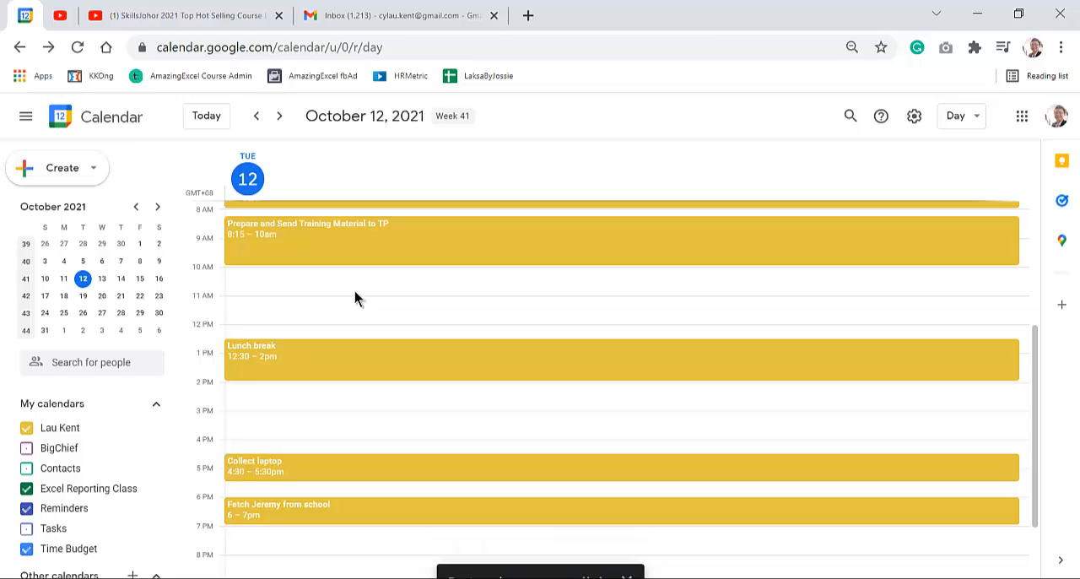
{"action": "mouse_move", "coordinate": [378, 307]}
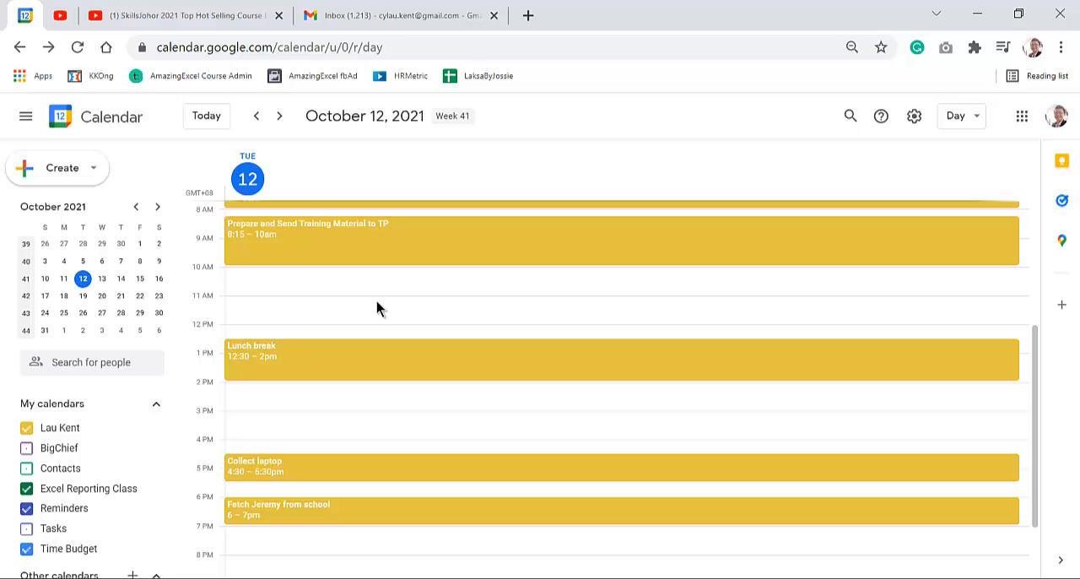
{"action": "scroll", "scroll_direction": "down", "scroll_amount": 3}
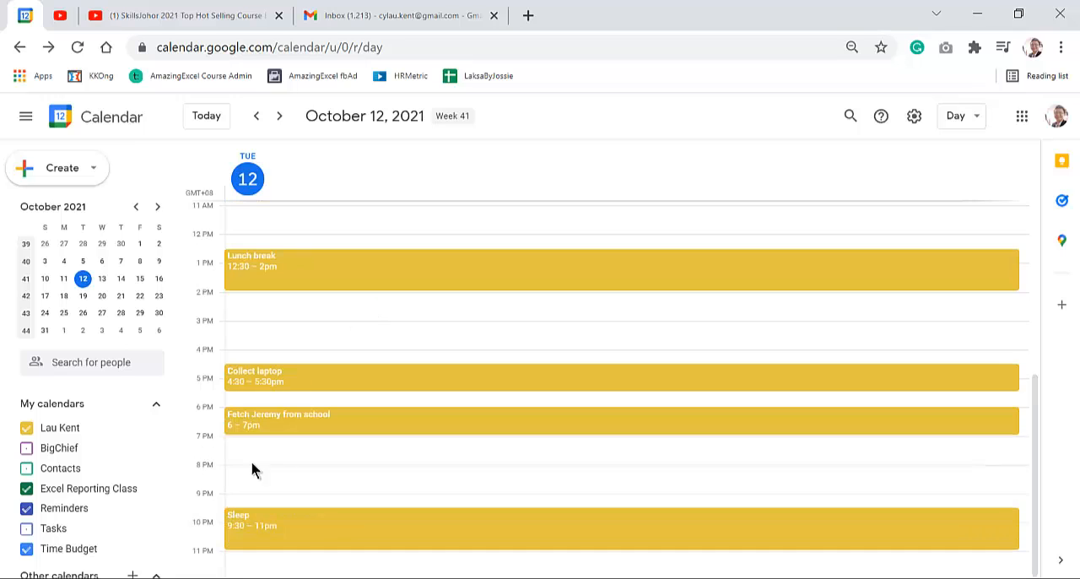
{"action": "mouse_move", "coordinate": [260, 476]}
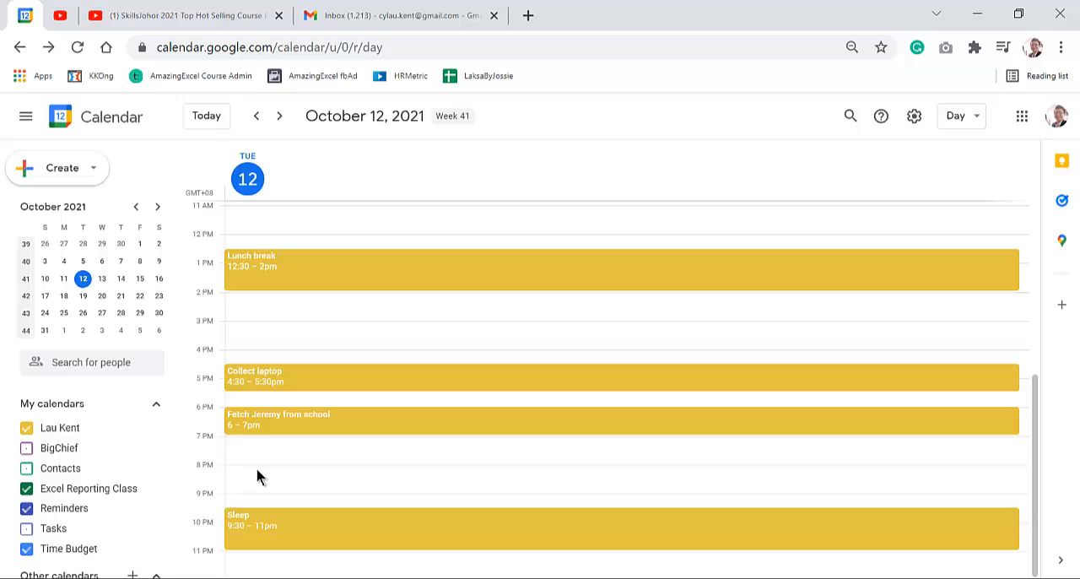
{"action": "mouse_move", "coordinate": [239, 459]}
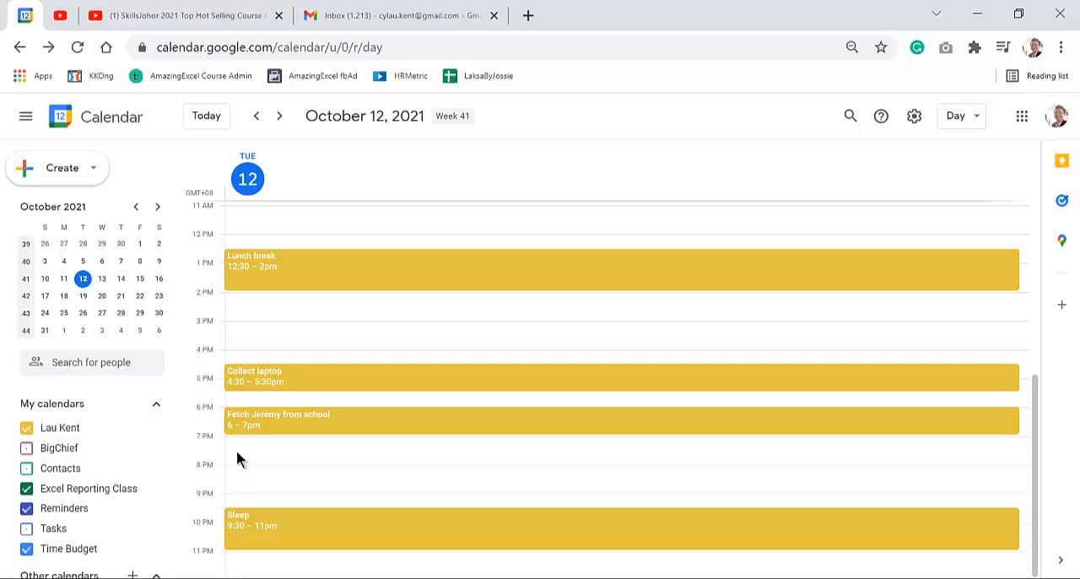
{"action": "mouse_move", "coordinate": [256, 454]}
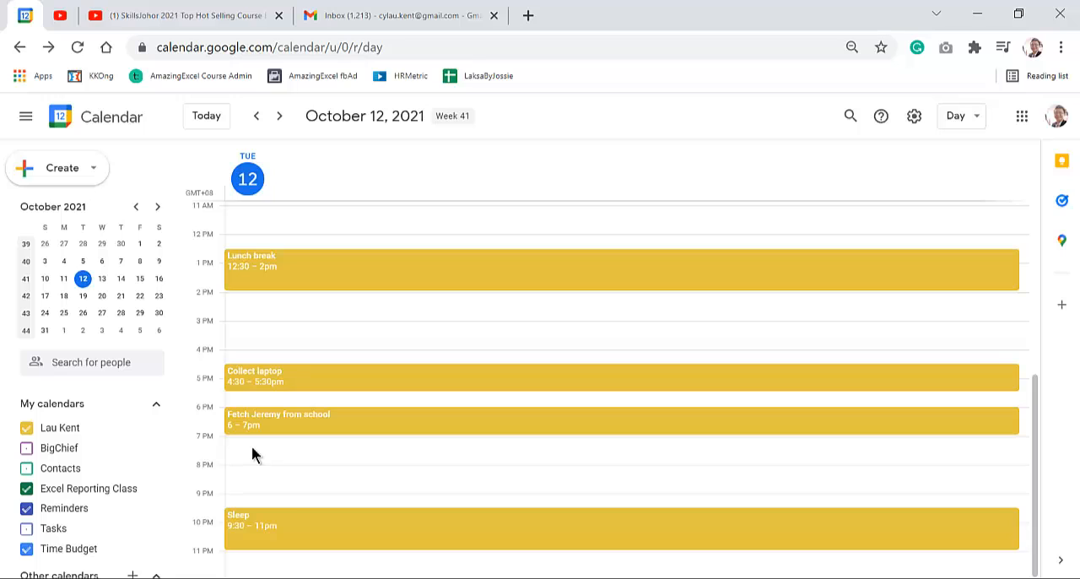
{"action": "mouse_move", "coordinate": [547, 491]}
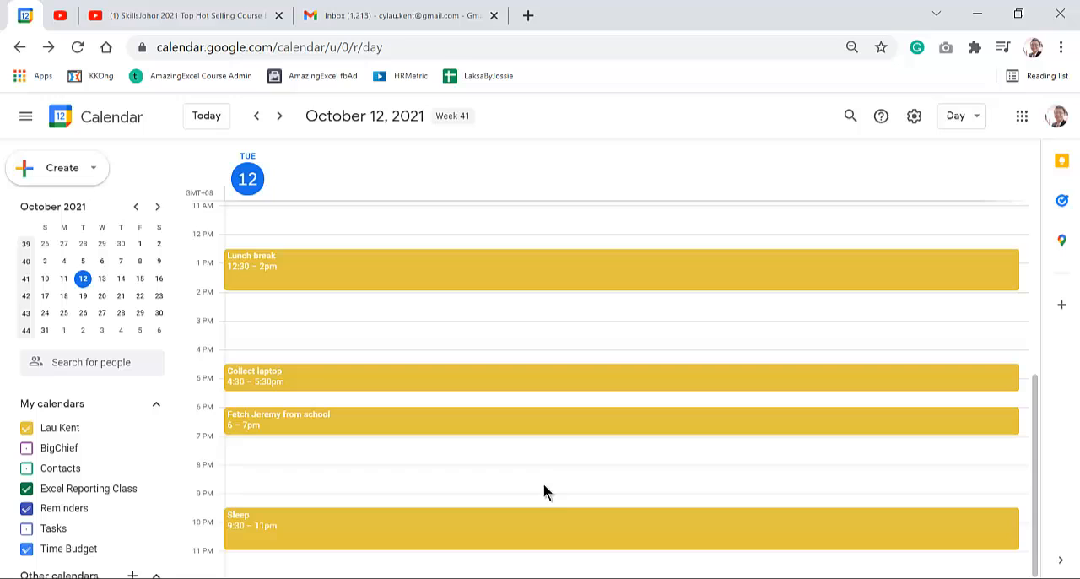
{"action": "mouse_move", "coordinate": [381, 447]}
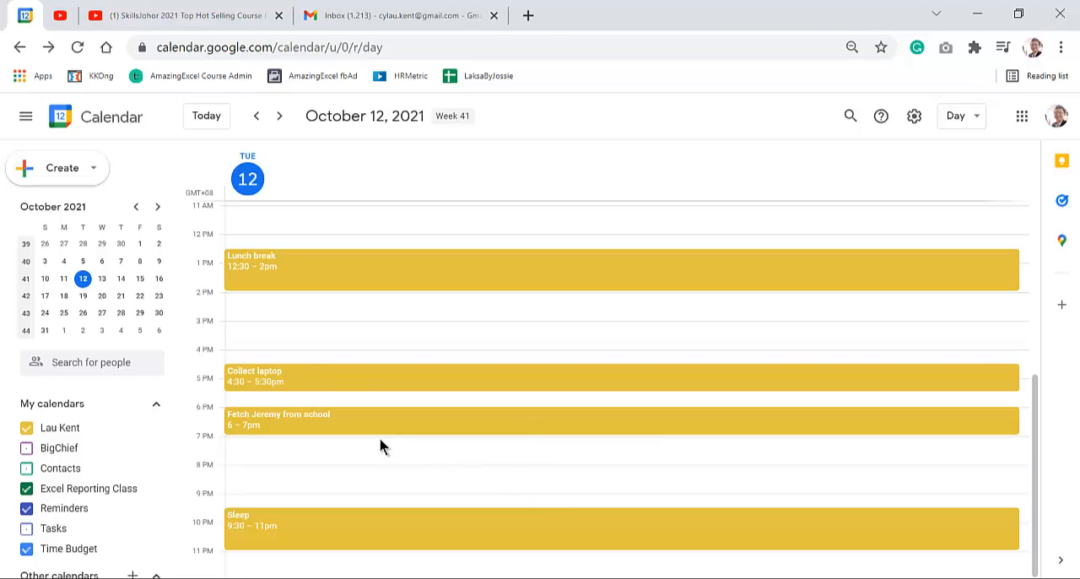